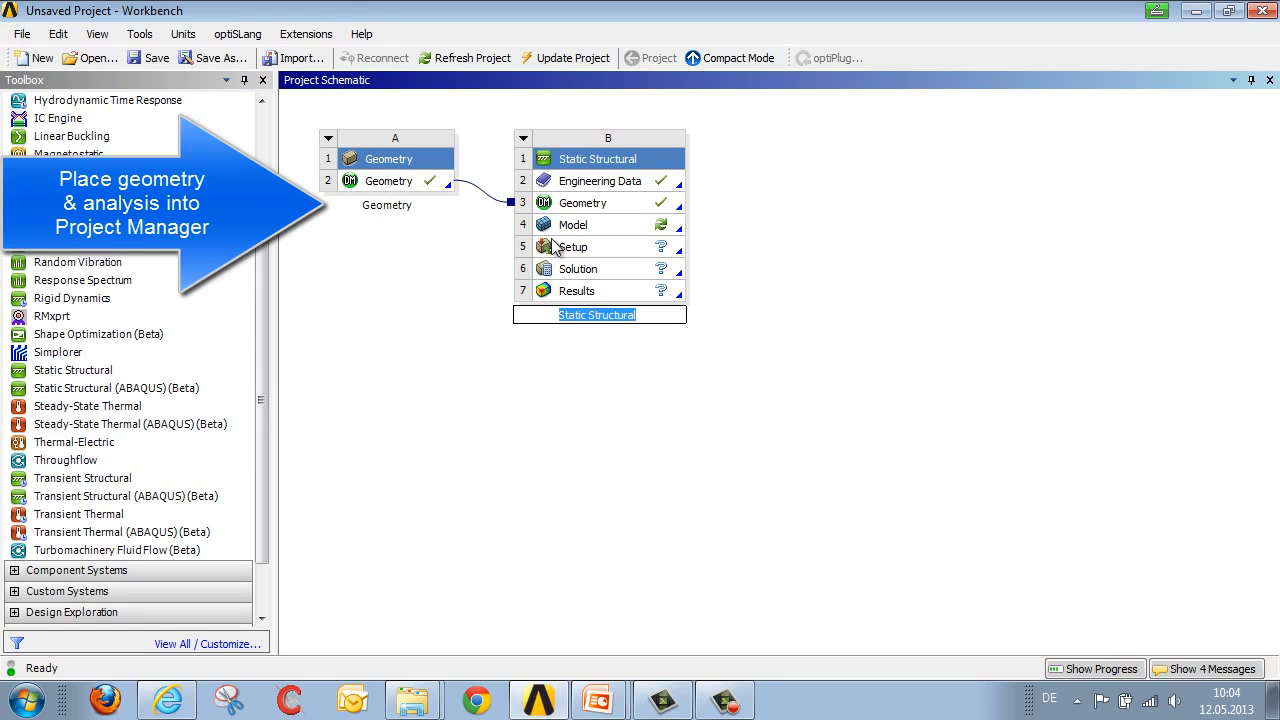
mouse_move(622, 204)
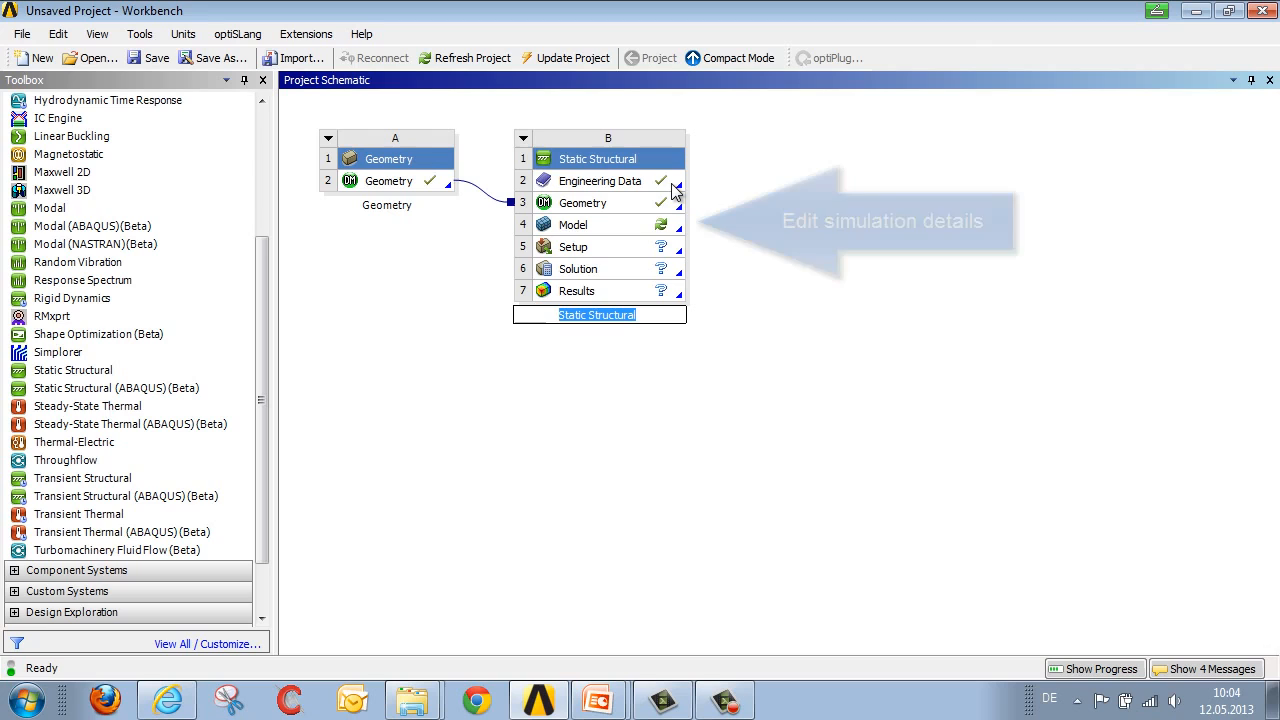
- Launch Mechanical from the Model cell and review Parts 2, 4 and 7 under Geometry
click(572, 224)
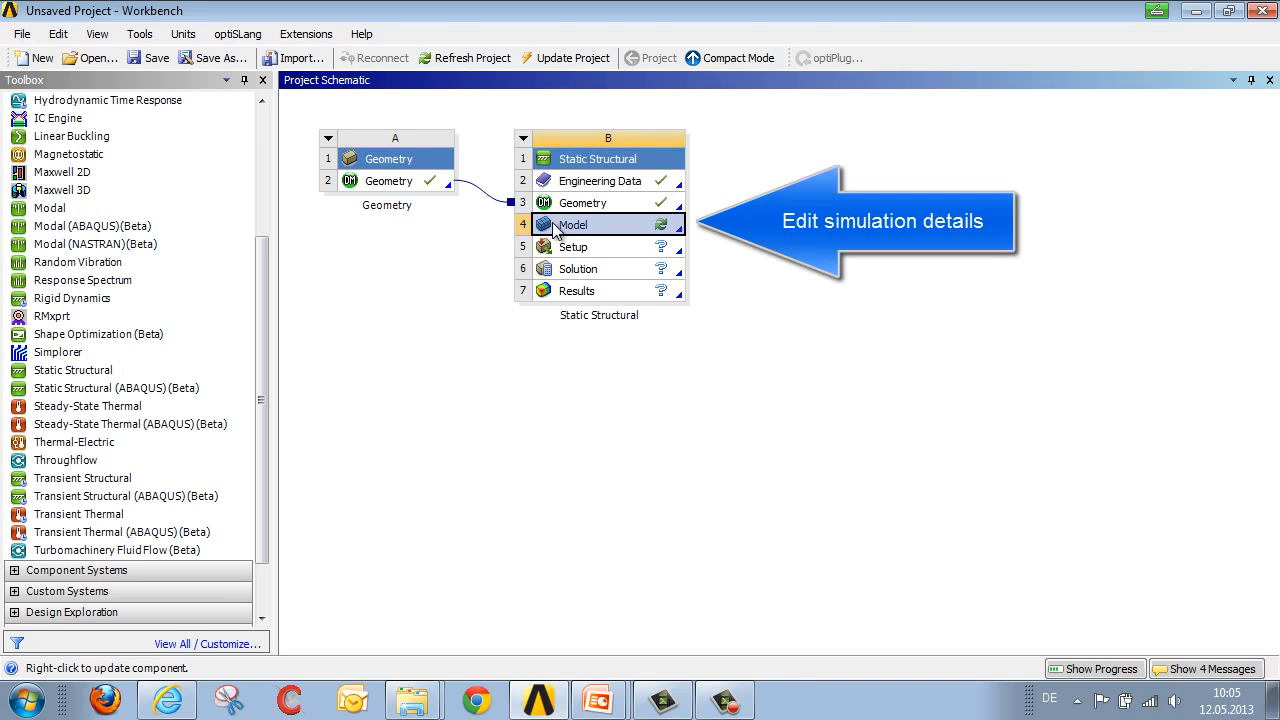
double_click(572, 224)
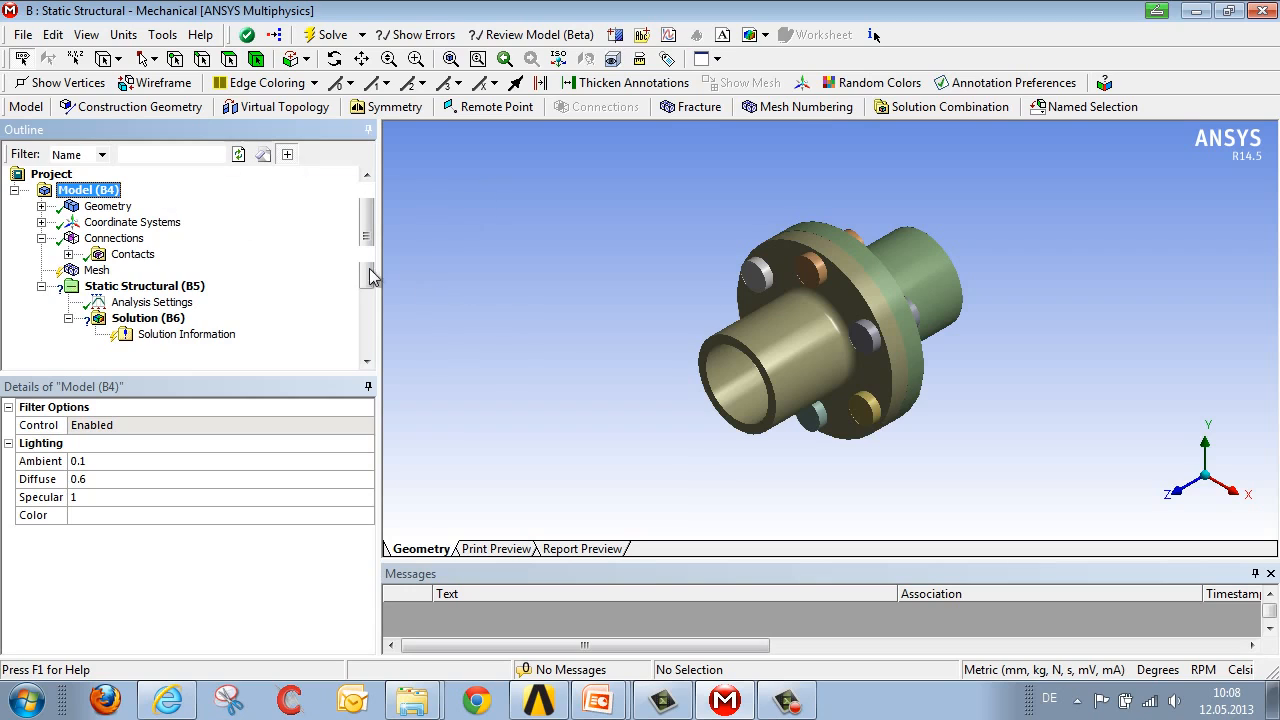
click(42, 206)
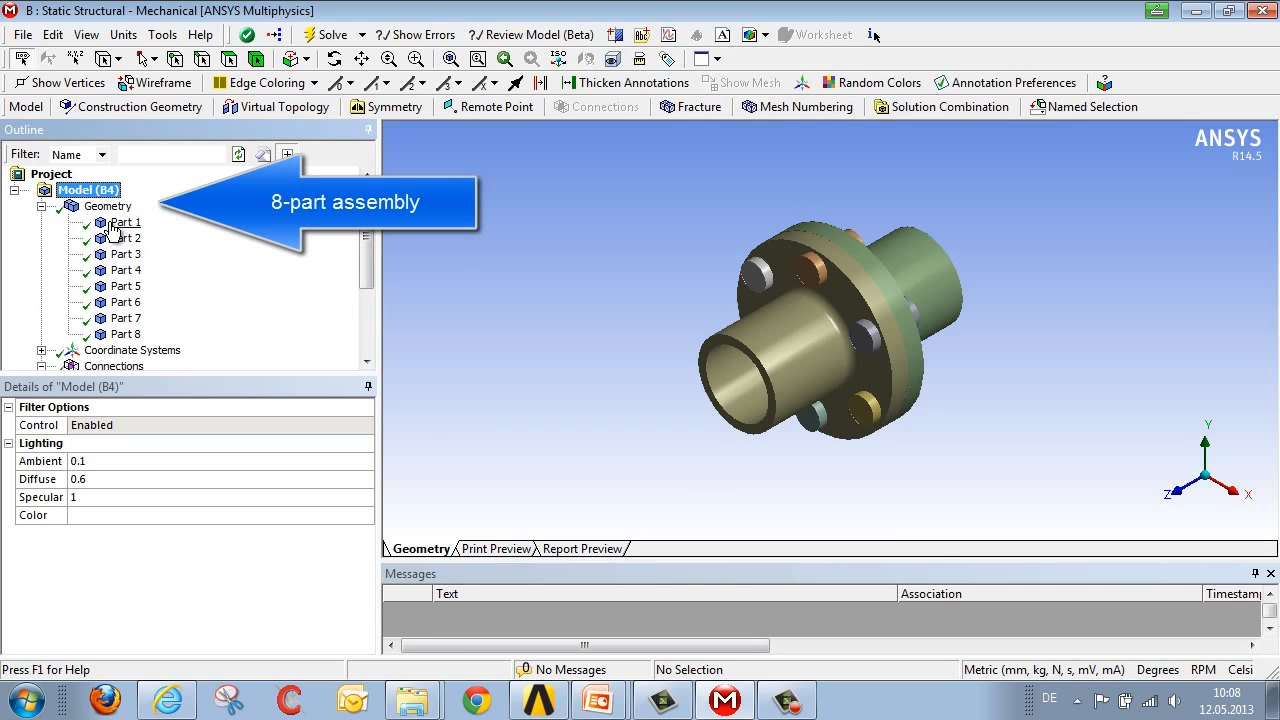
click(124, 238)
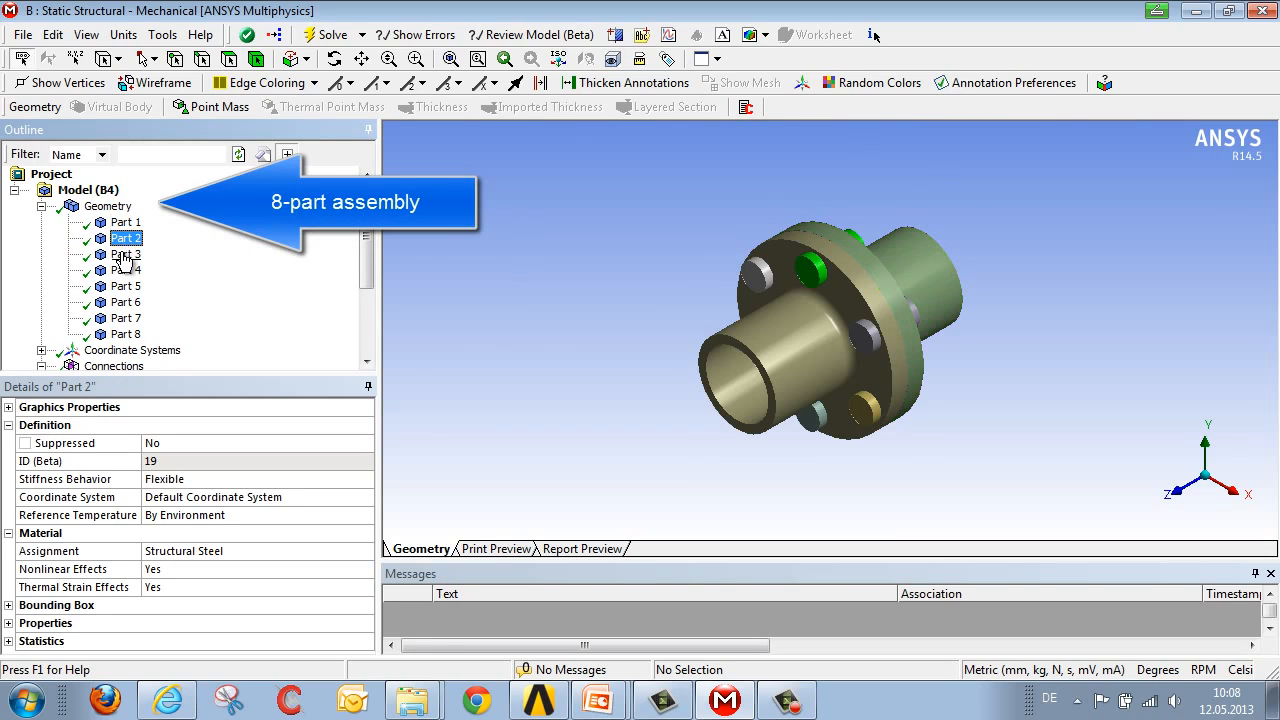
click(126, 270)
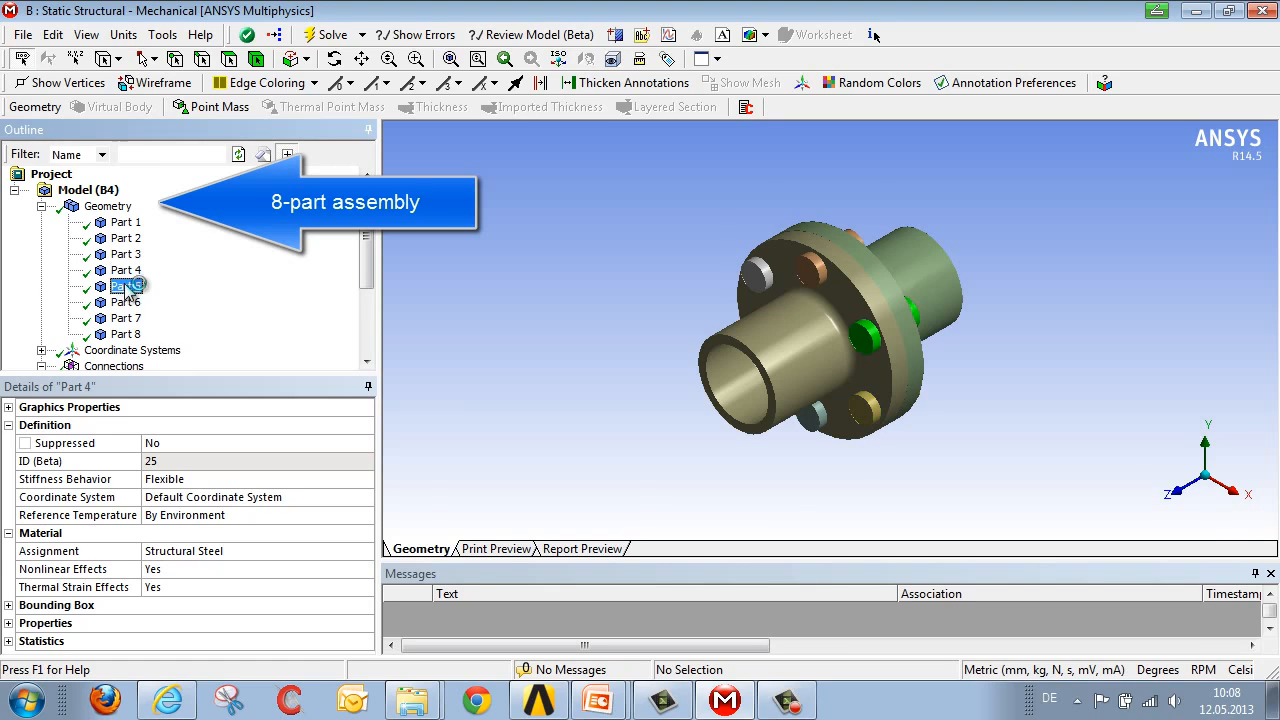
click(124, 318)
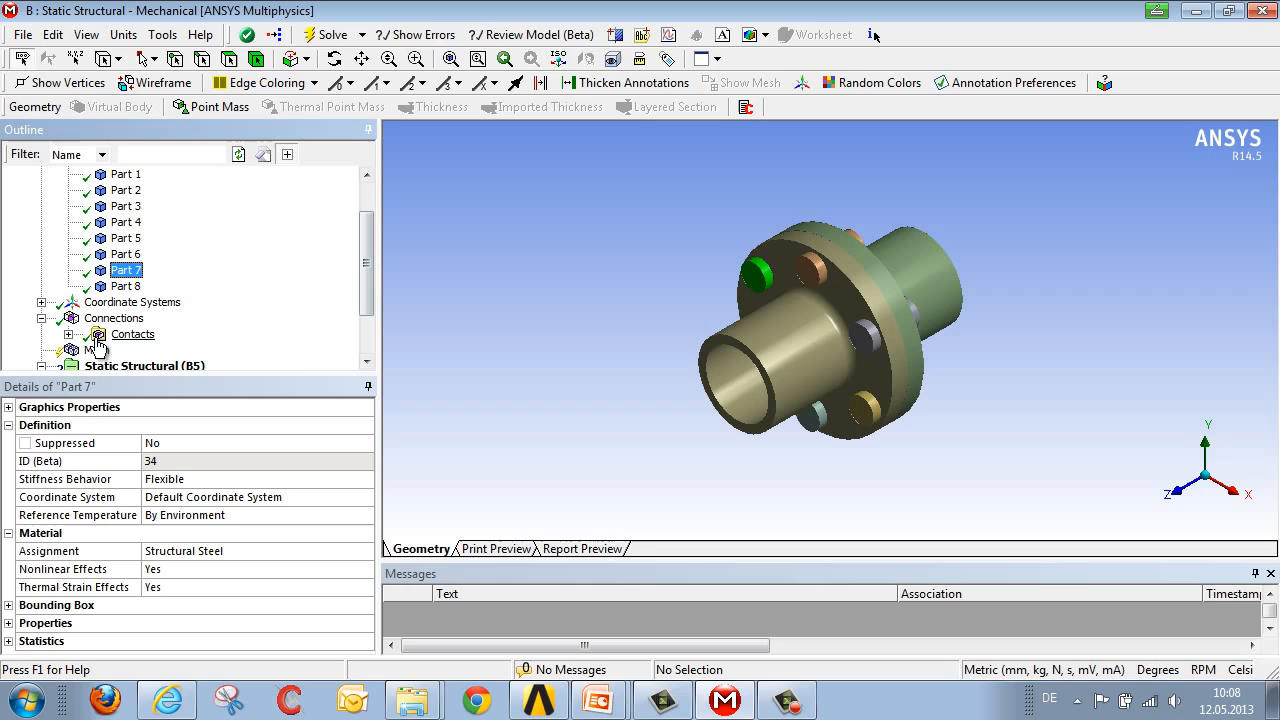
- Show the first contact region's details, a bonded contact between Part 1 and Part 2
click(66, 334)
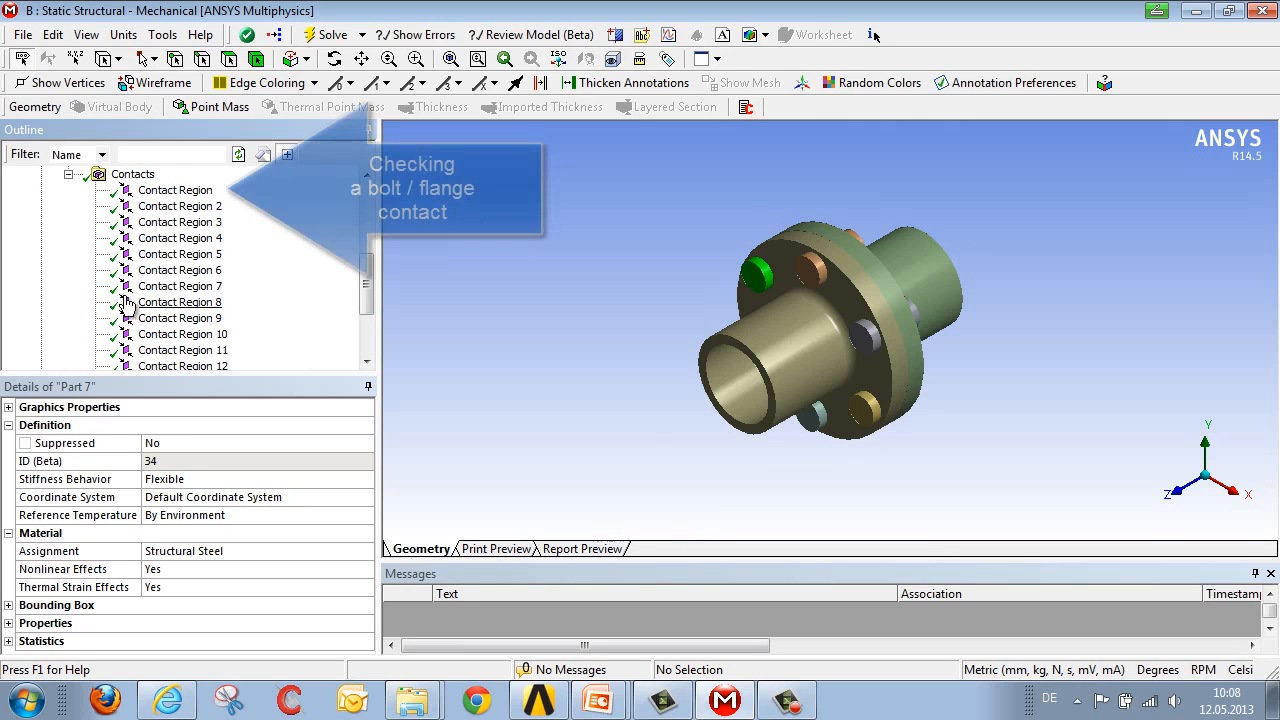
click(176, 190)
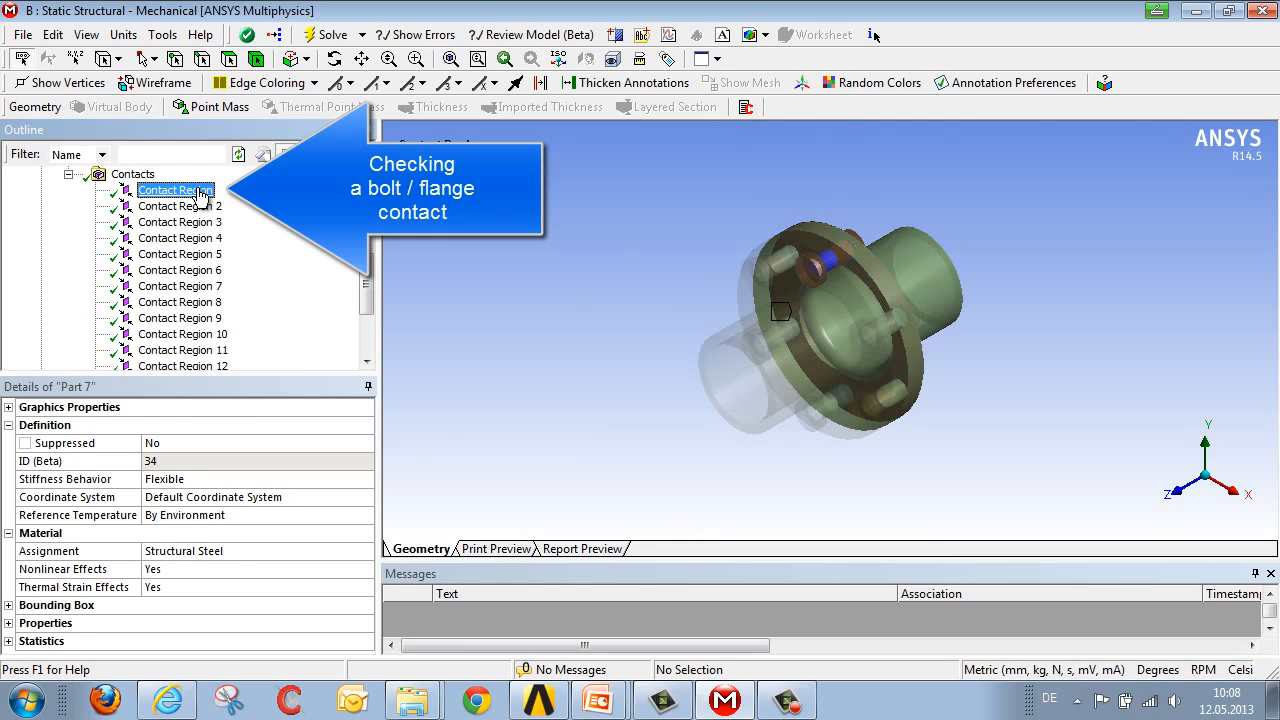
click(176, 190)
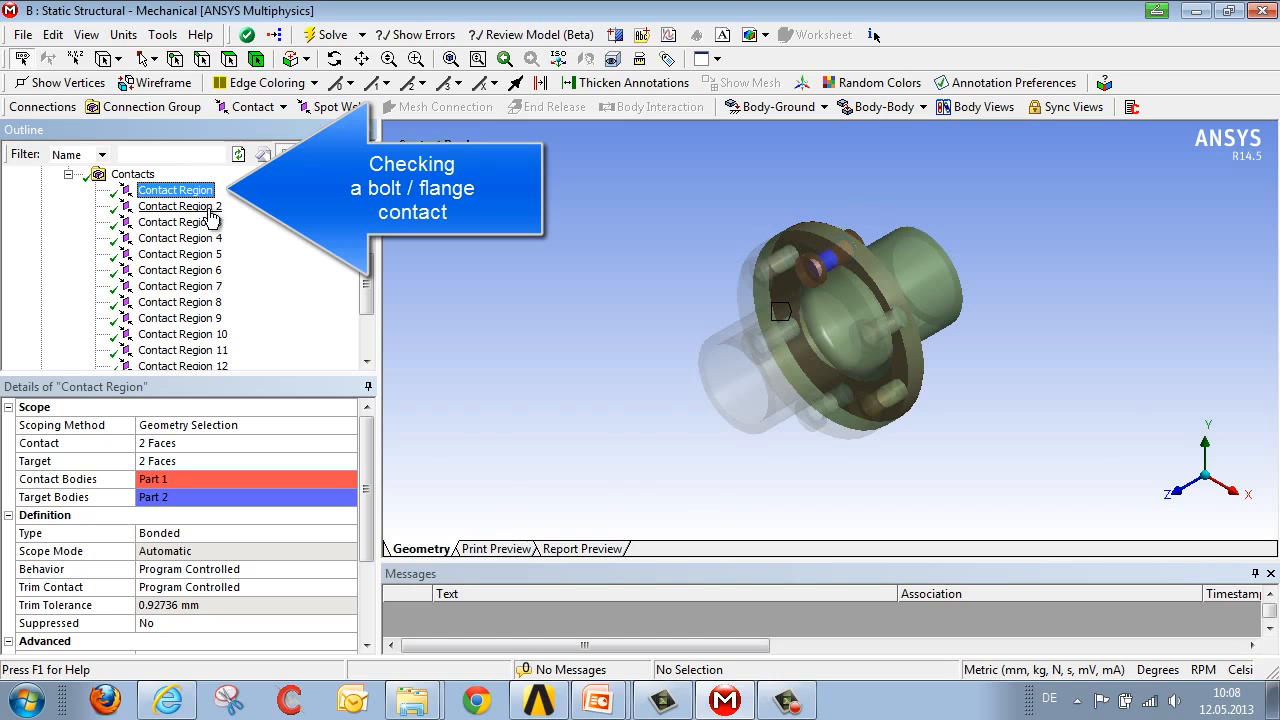
mouse_move(784, 240)
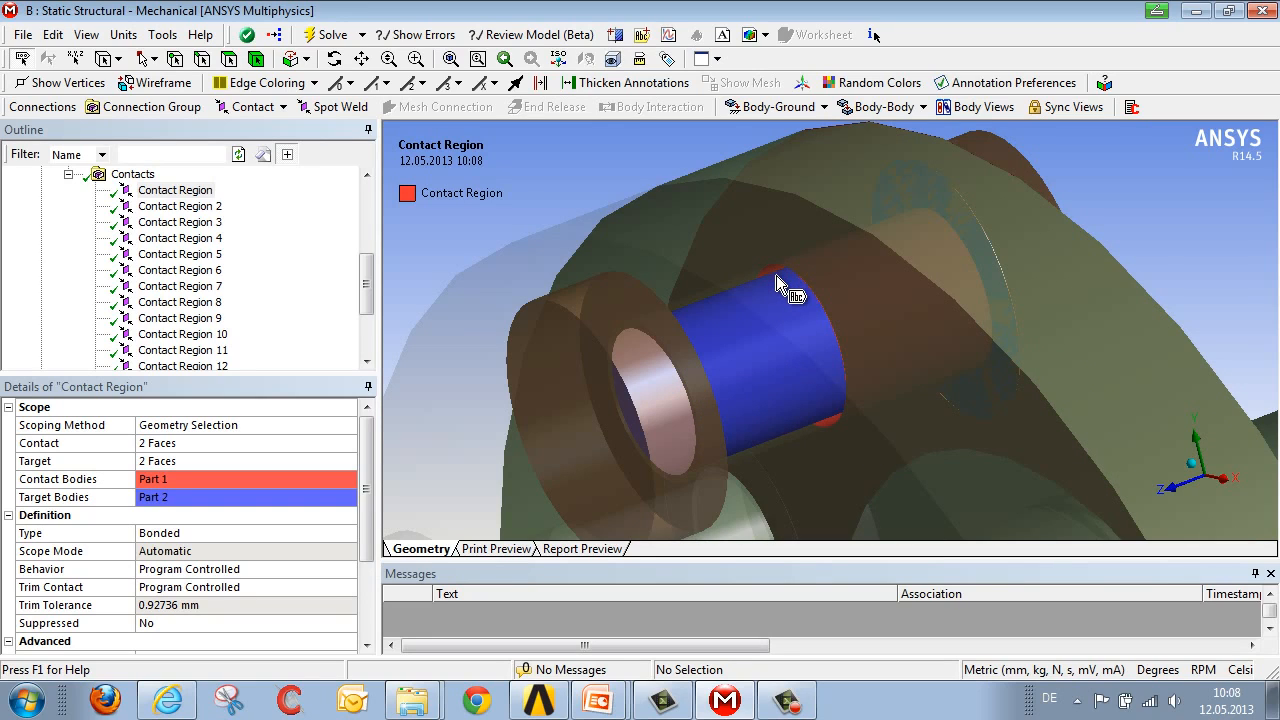
mouse_move(636, 300)
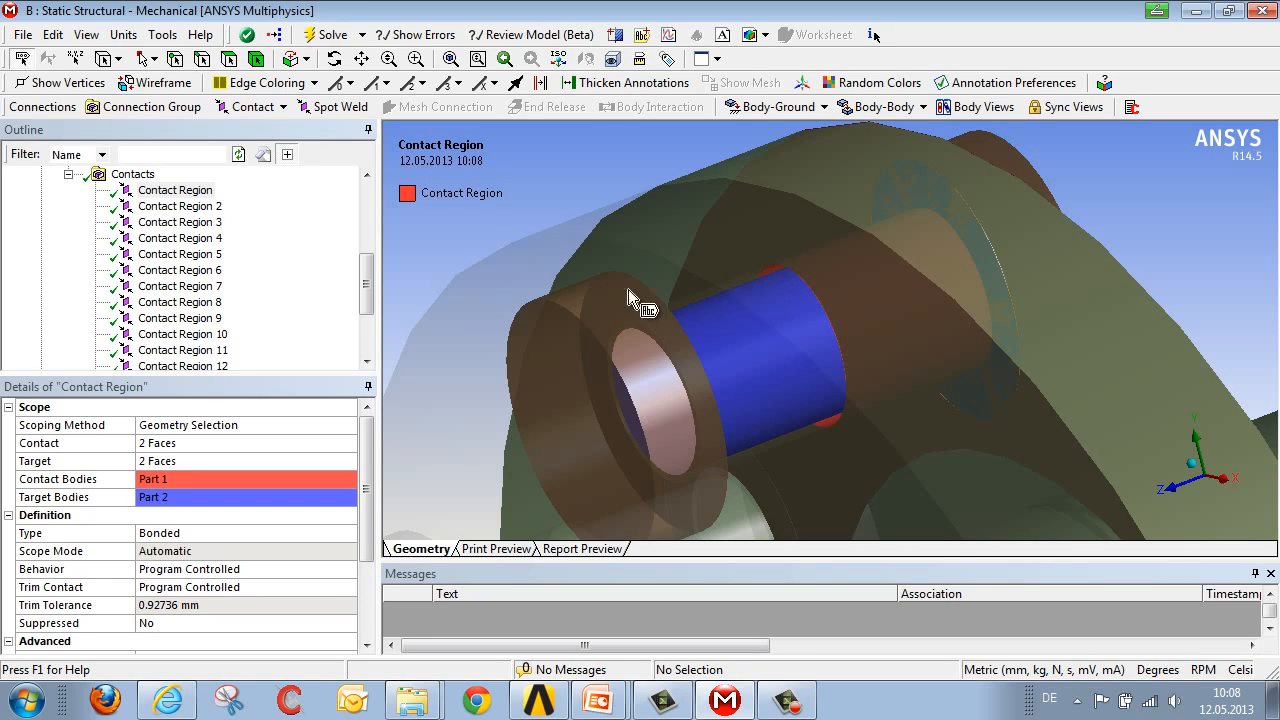
- Set the Contacts group detection tolerance type to Value with 0.01 mm
click(132, 174)
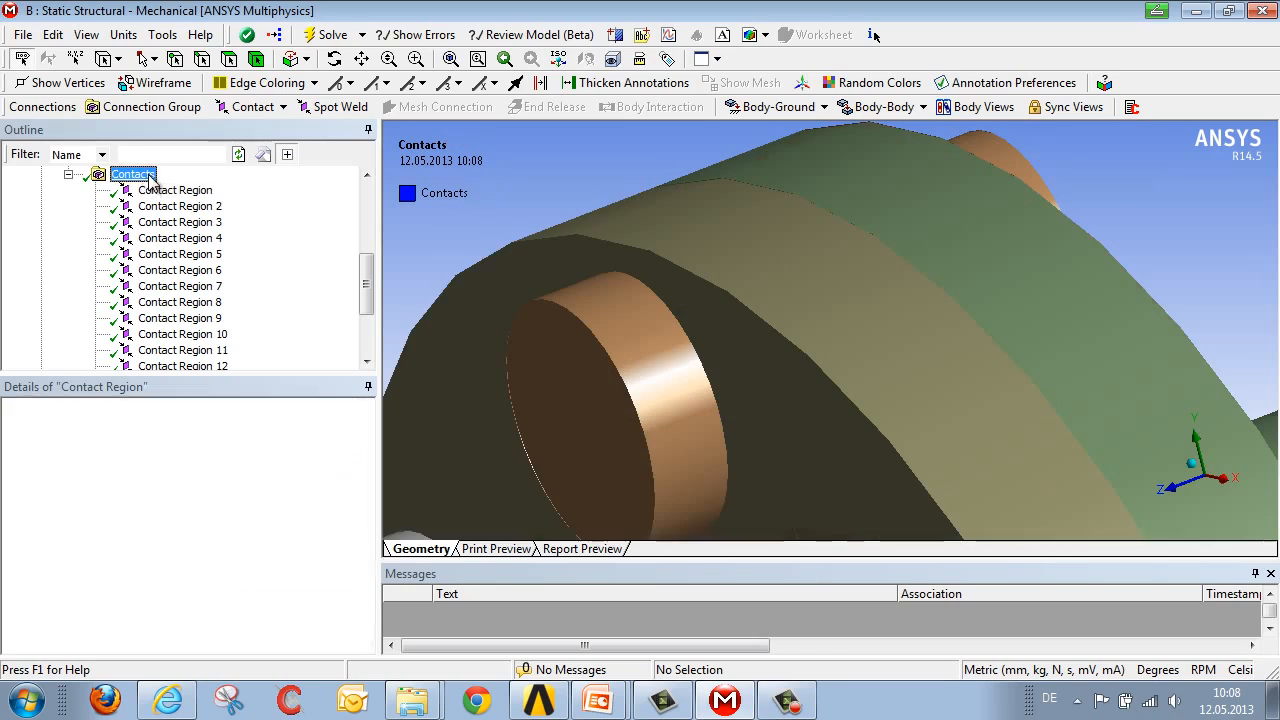
click(132, 172)
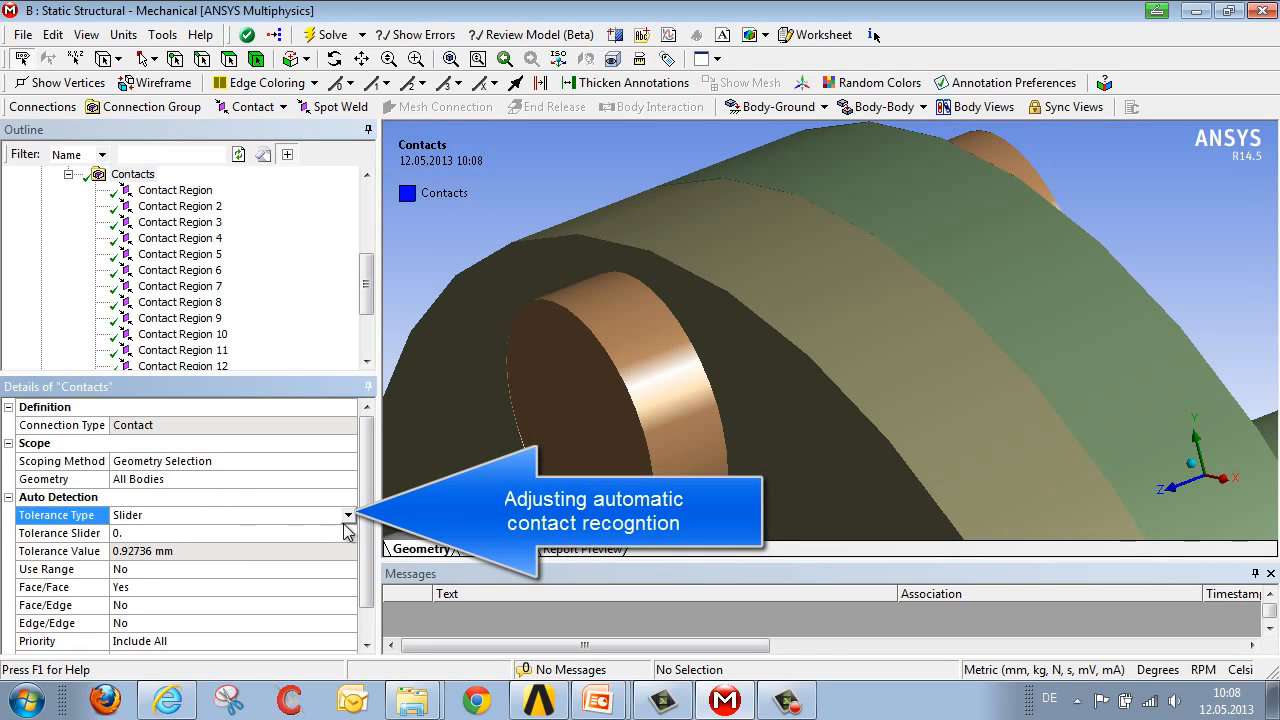
click(348, 516)
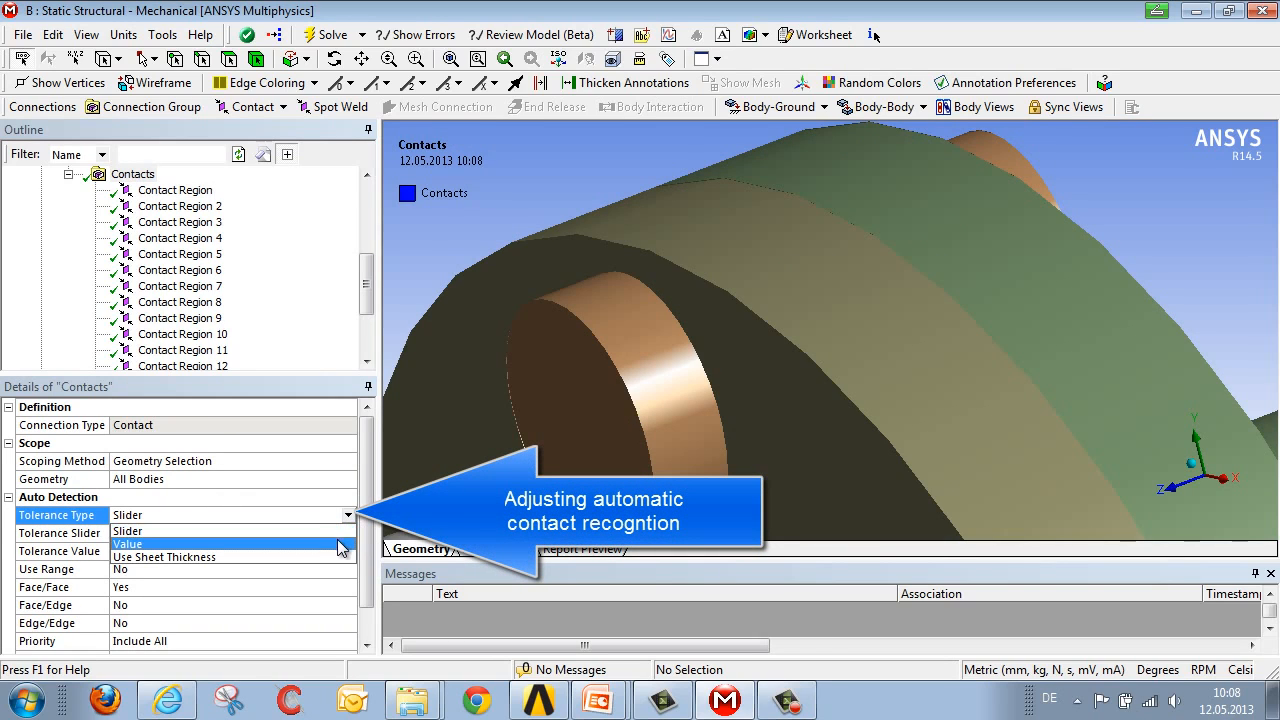
click(128, 544)
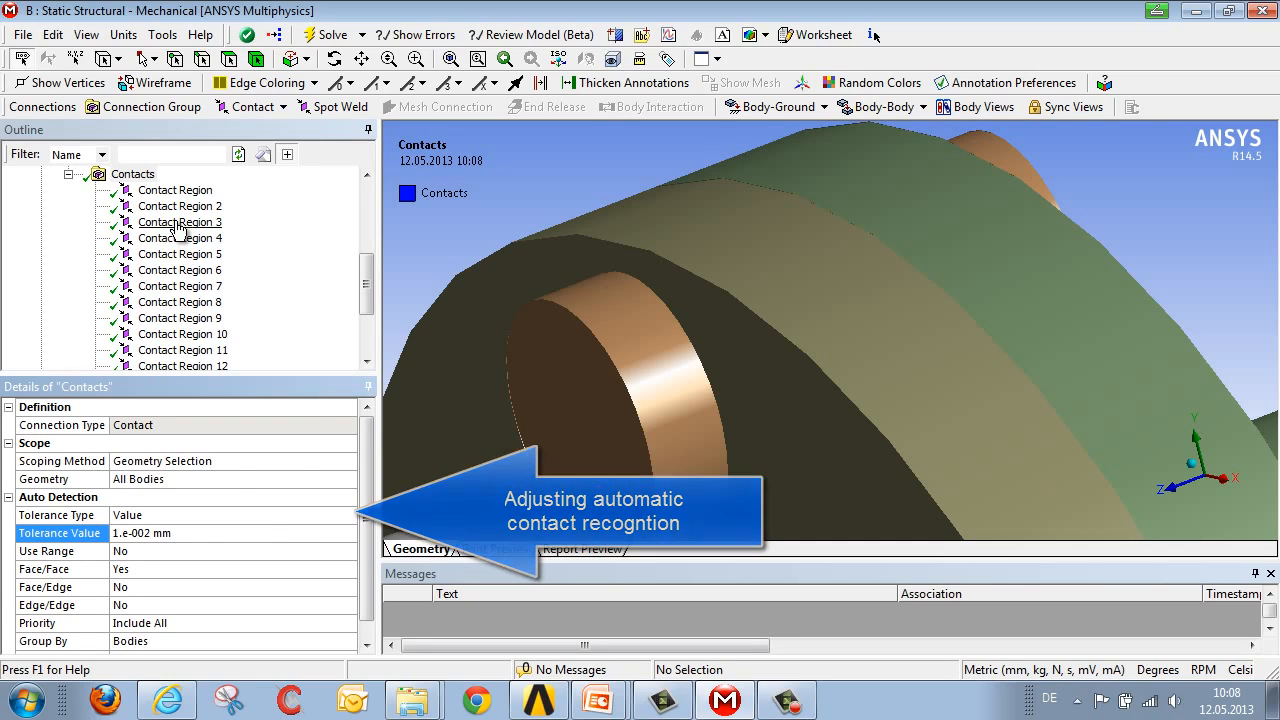
- Regenerate automatic connections and check the new first contact region
right_click(132, 172)
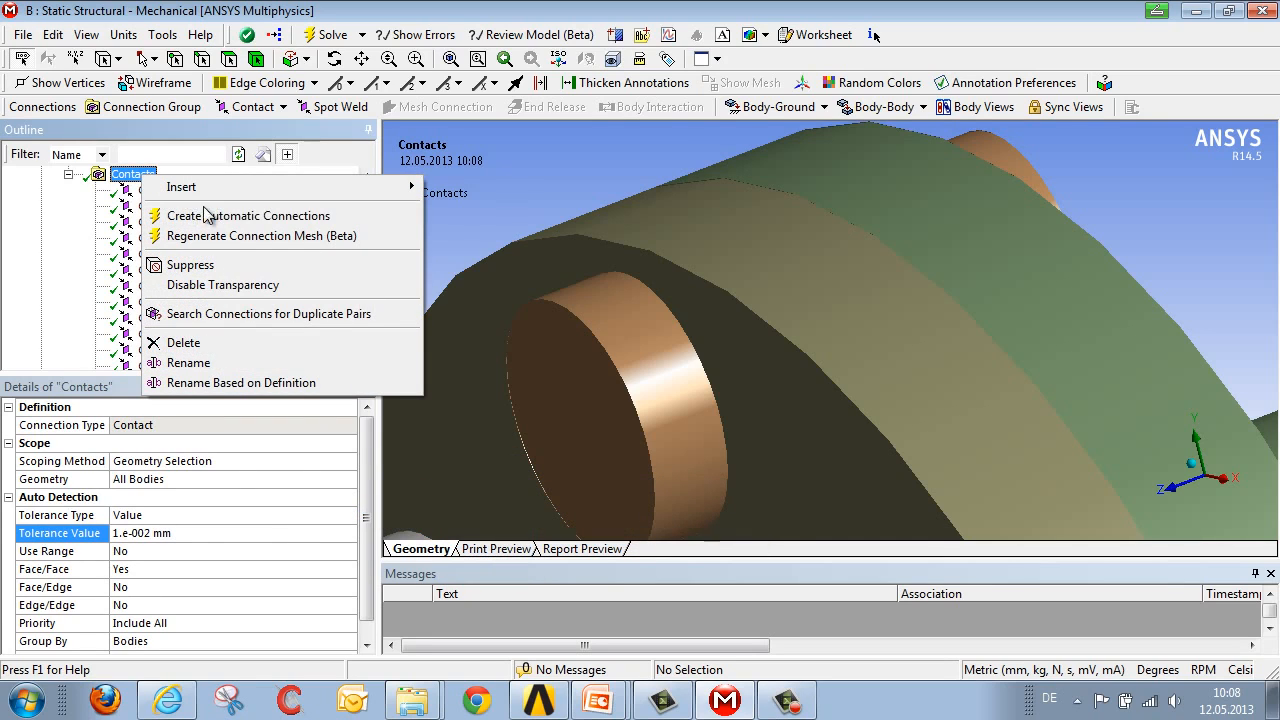
click(248, 216)
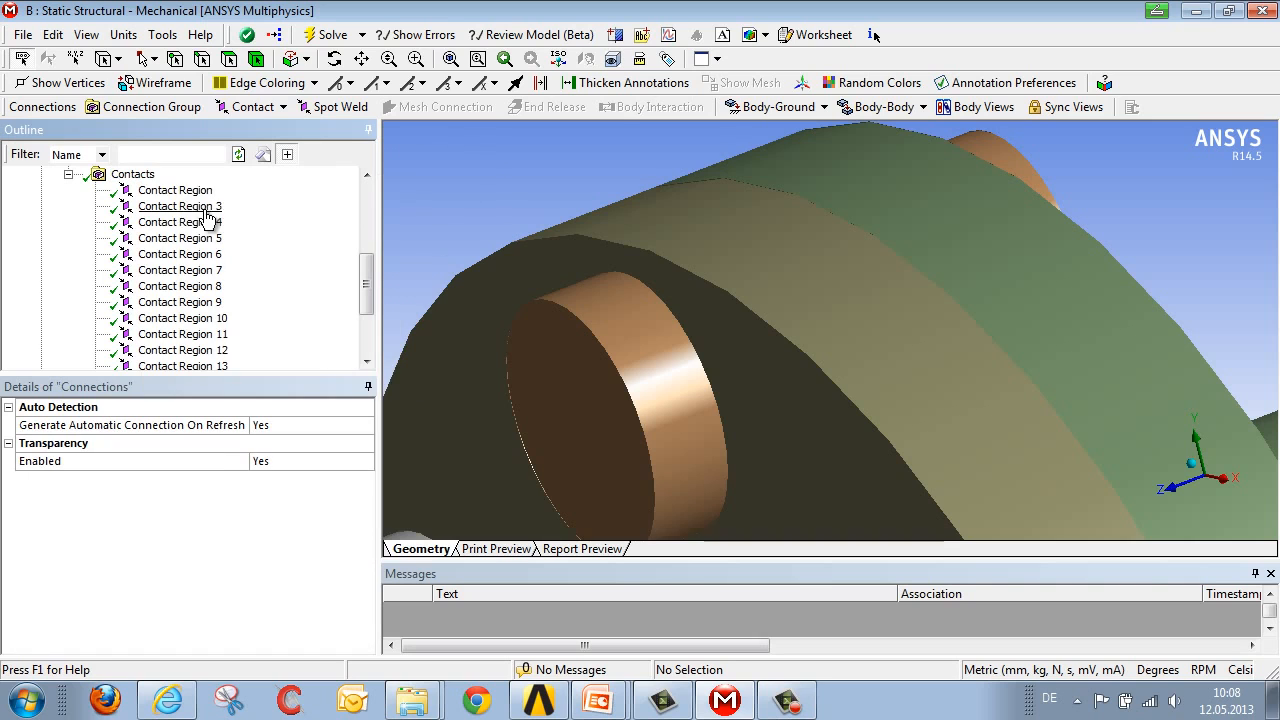
click(176, 190)
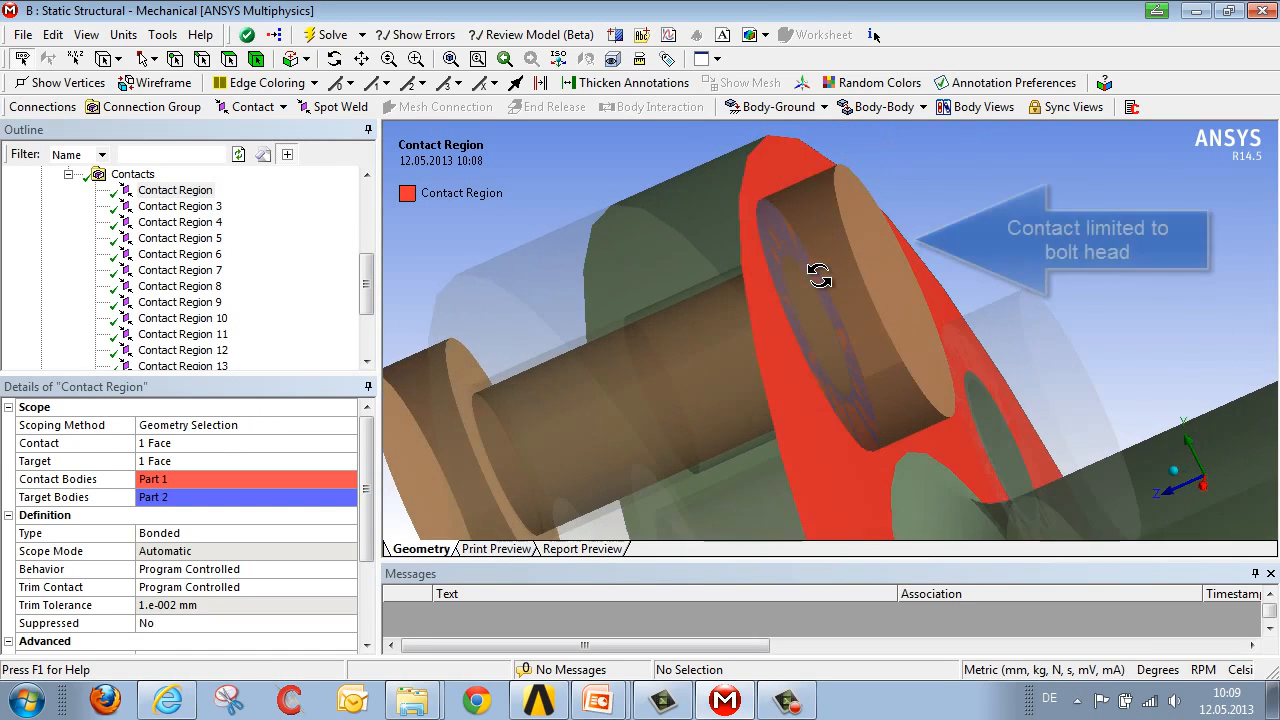
drag(820, 276, 720, 276)
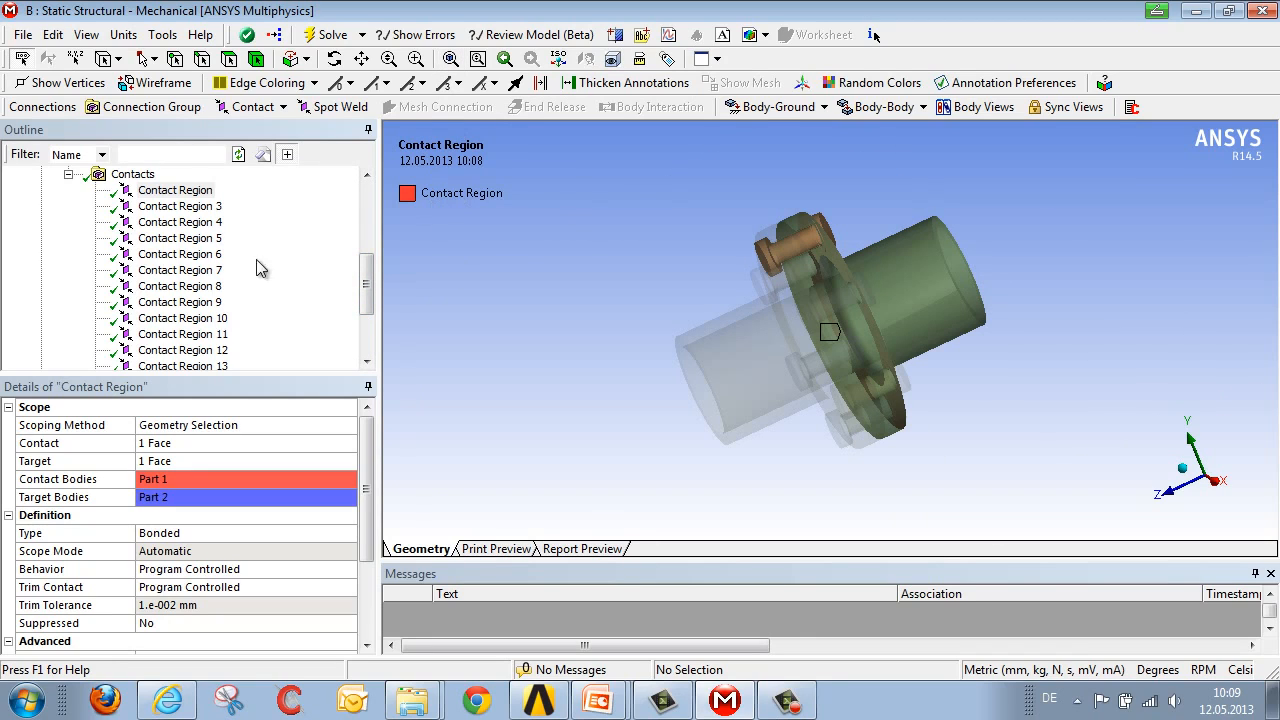
scroll(down, 3)
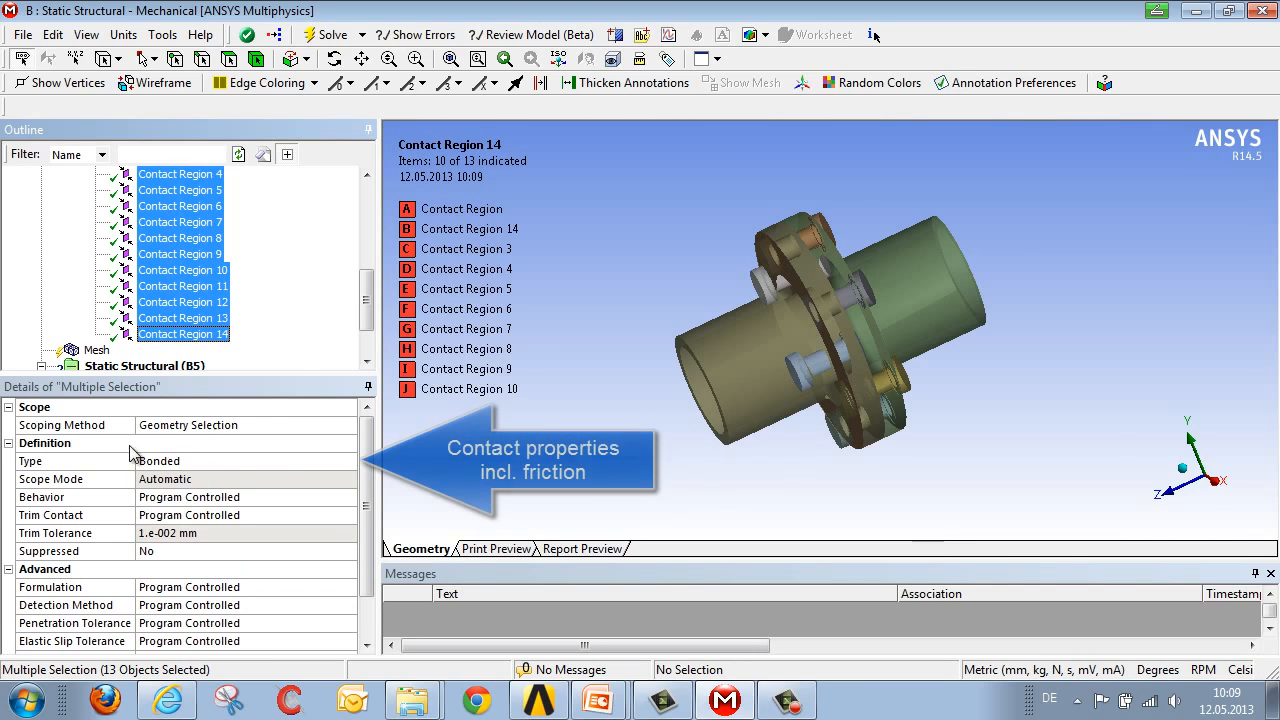
mouse_move(288, 470)
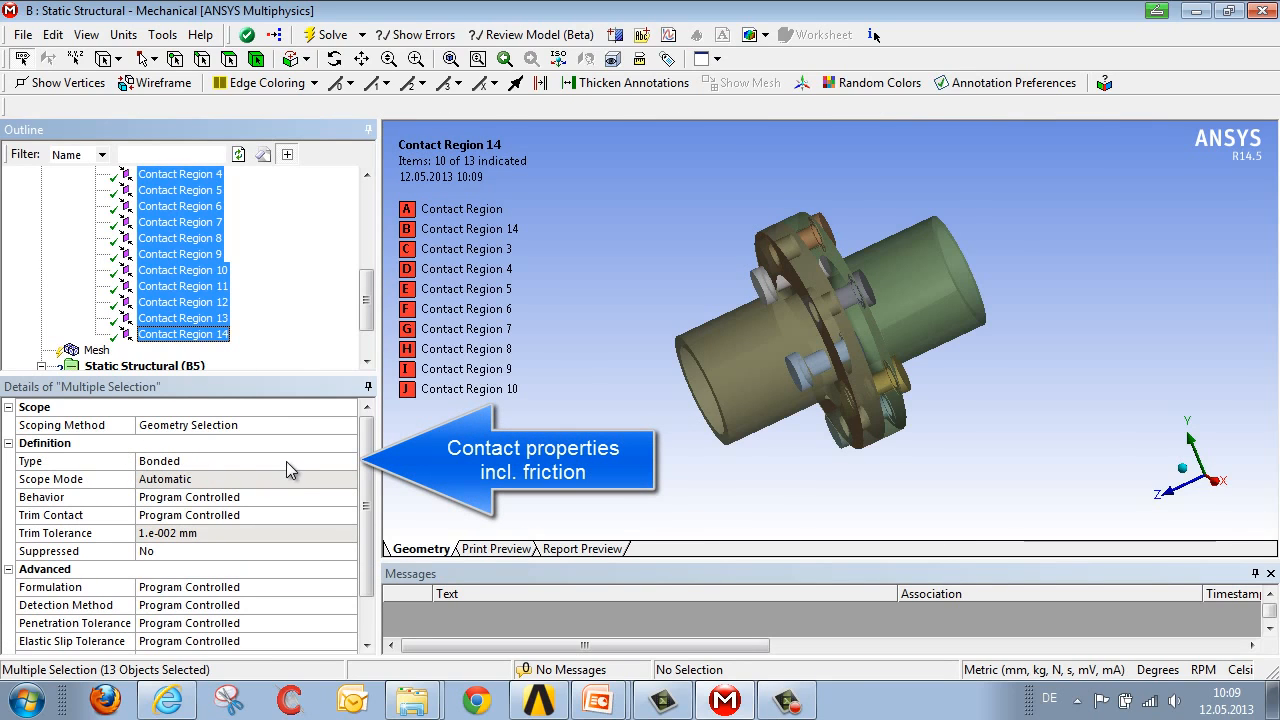
mouse_move(130, 468)
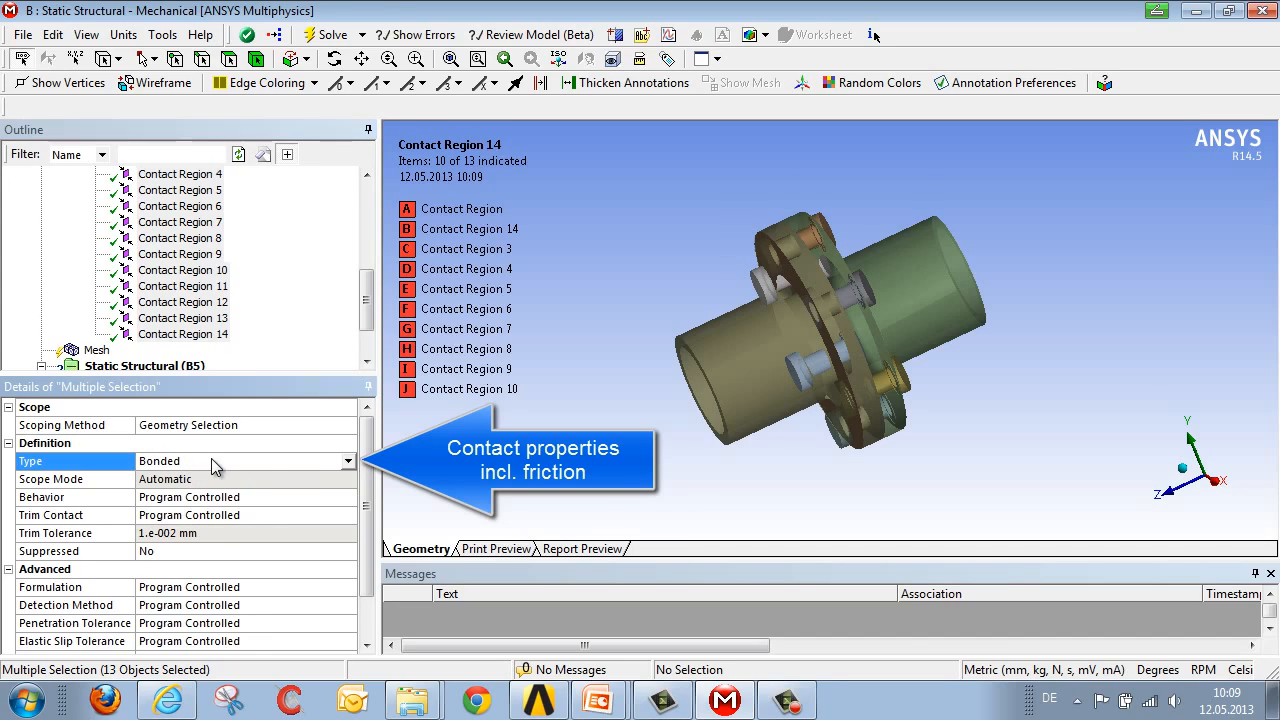
mouse_move(204, 472)
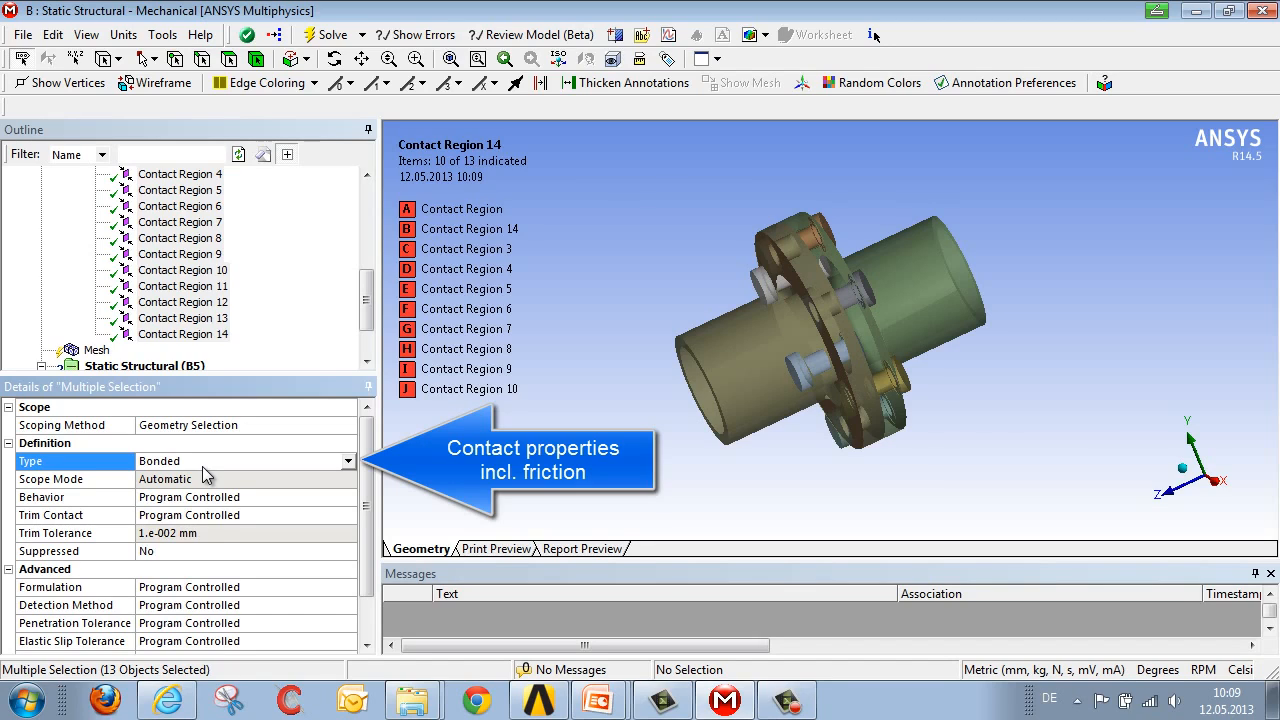
- Set the selected contact regions to Frictional with a 0.15 friction coefficient
click(348, 460)
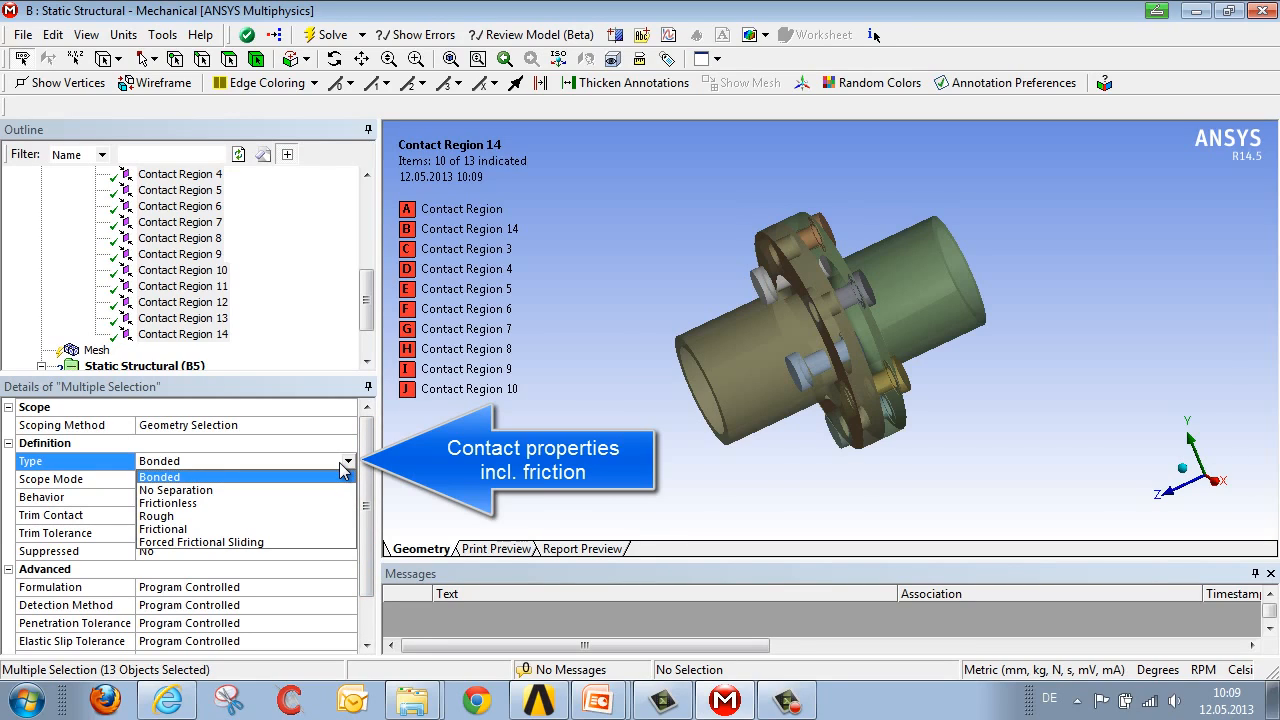
mouse_move(164, 528)
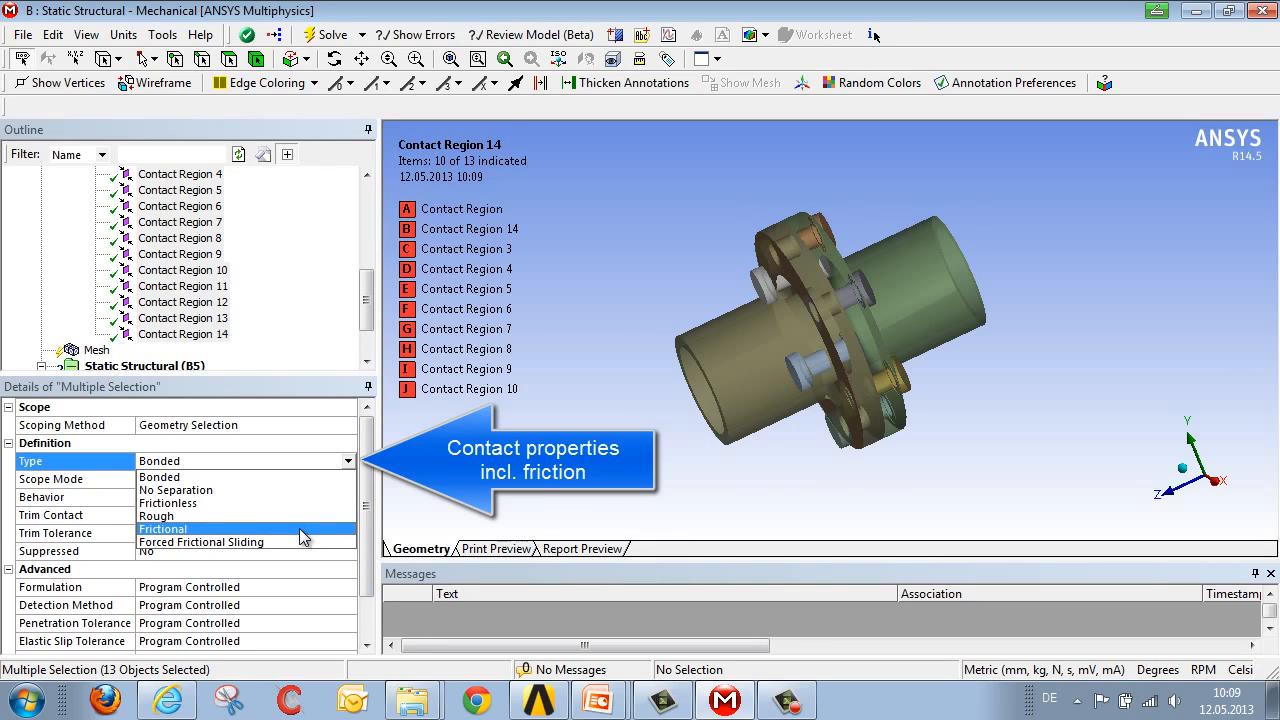
click(162, 528)
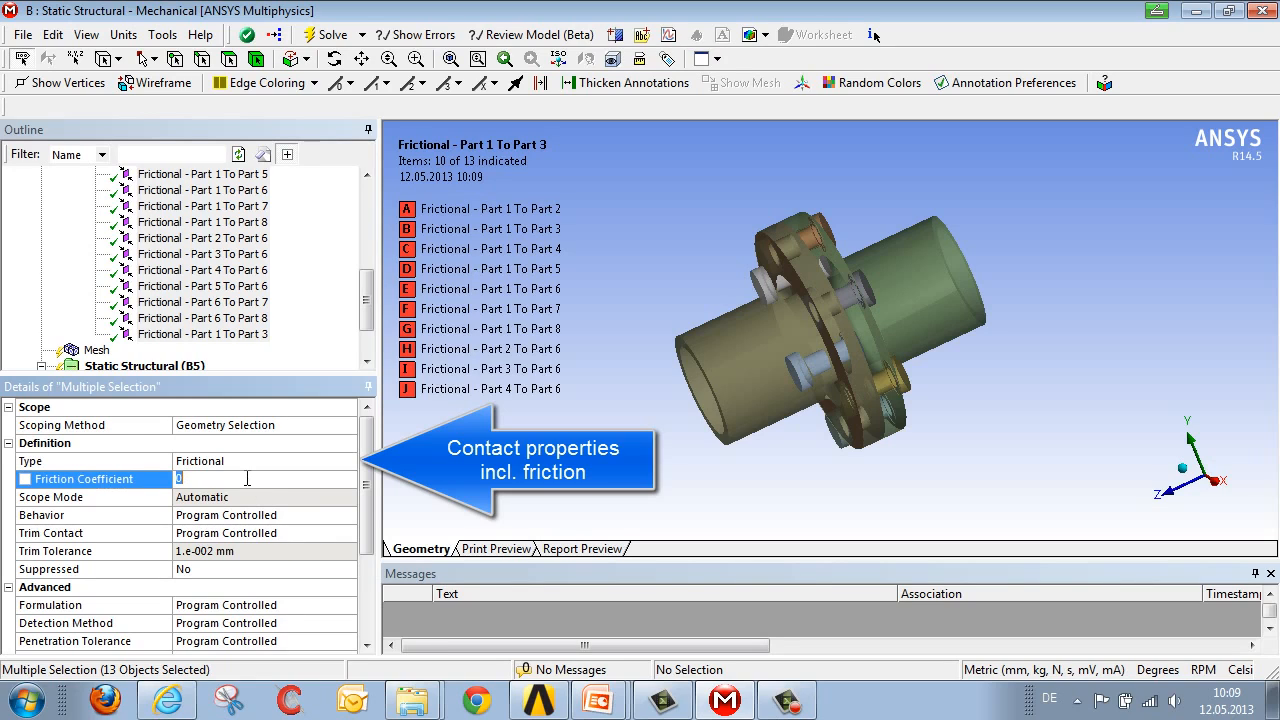
text(.1)
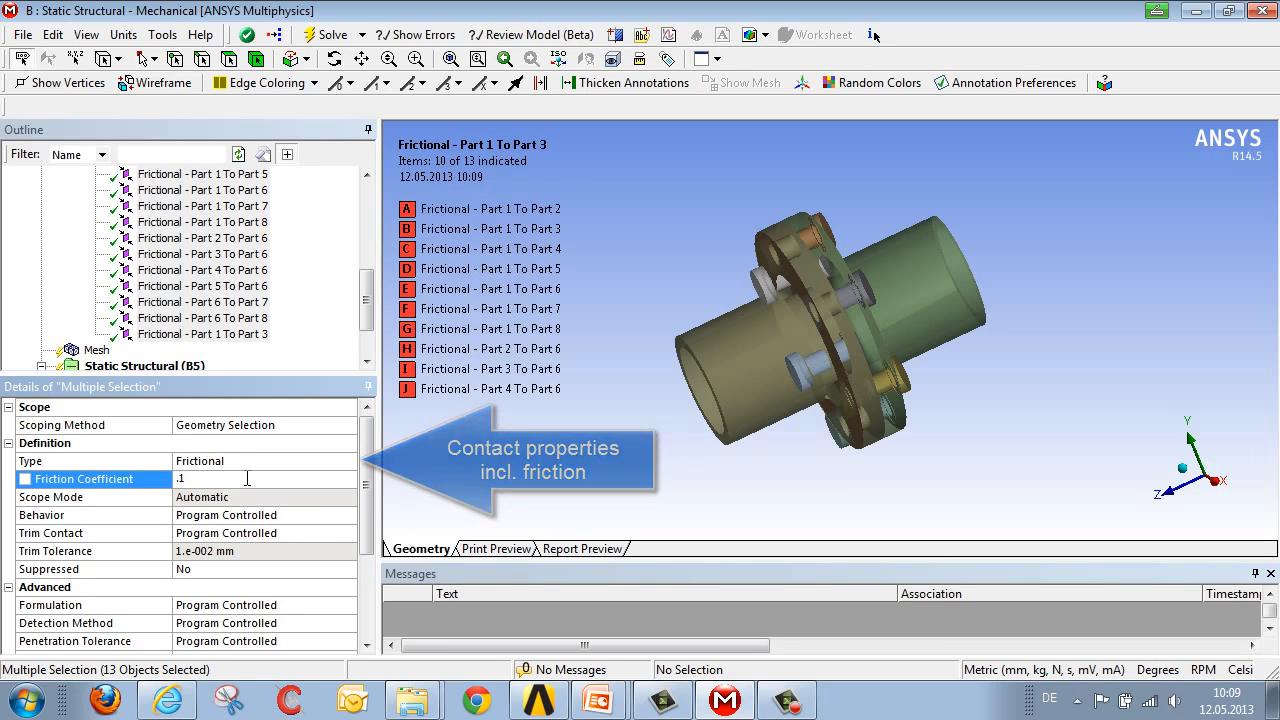
text(0.15)
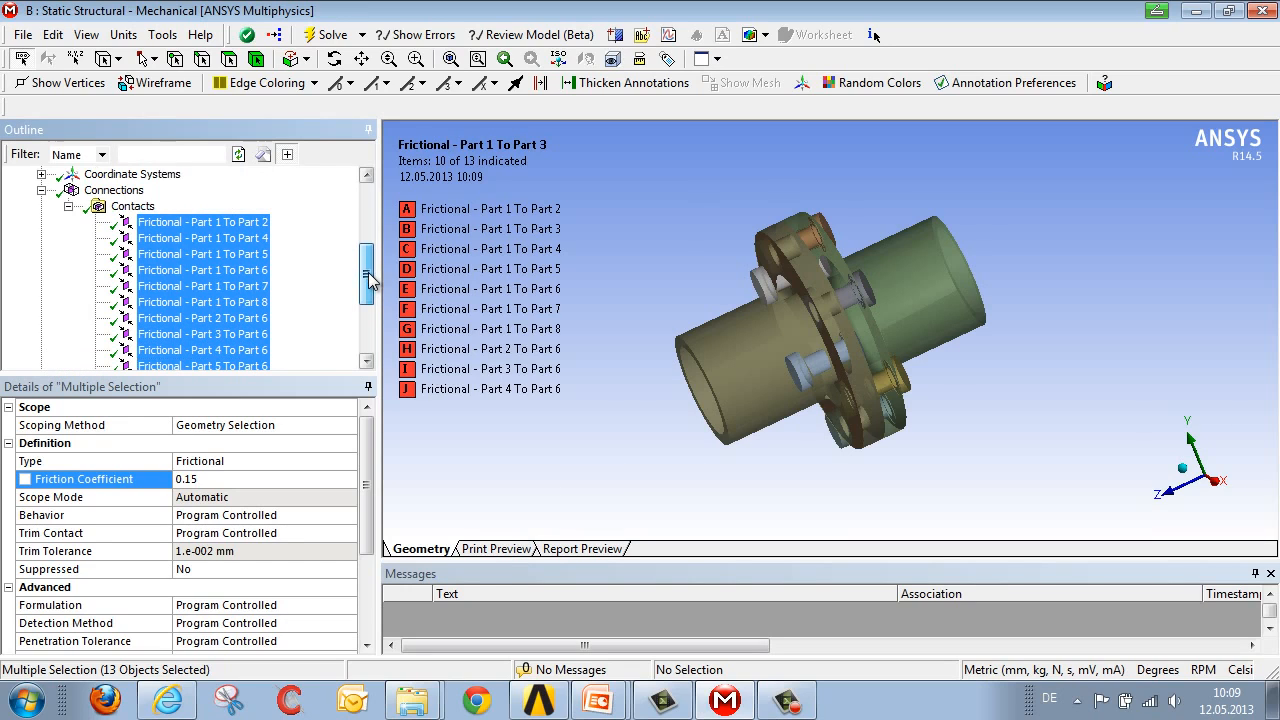
click(132, 270)
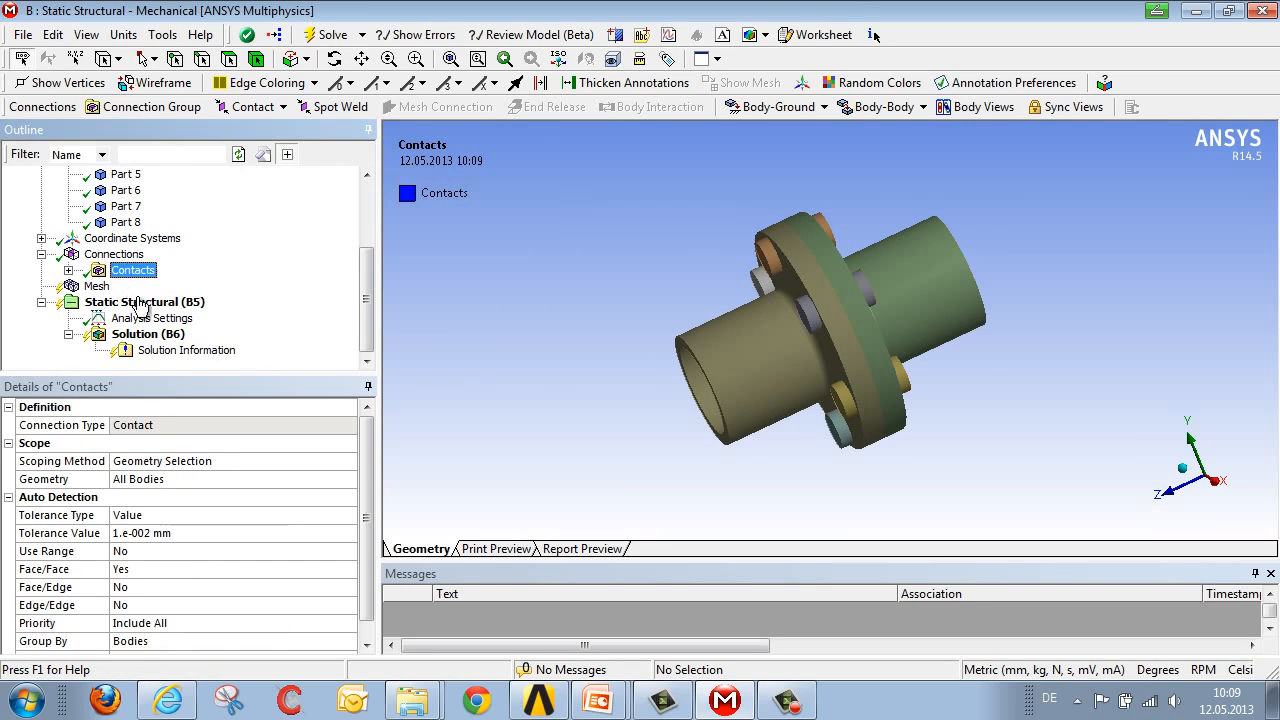
- Set Number Of Steps to 2 in the Static Structural Analysis Settings
click(144, 300)
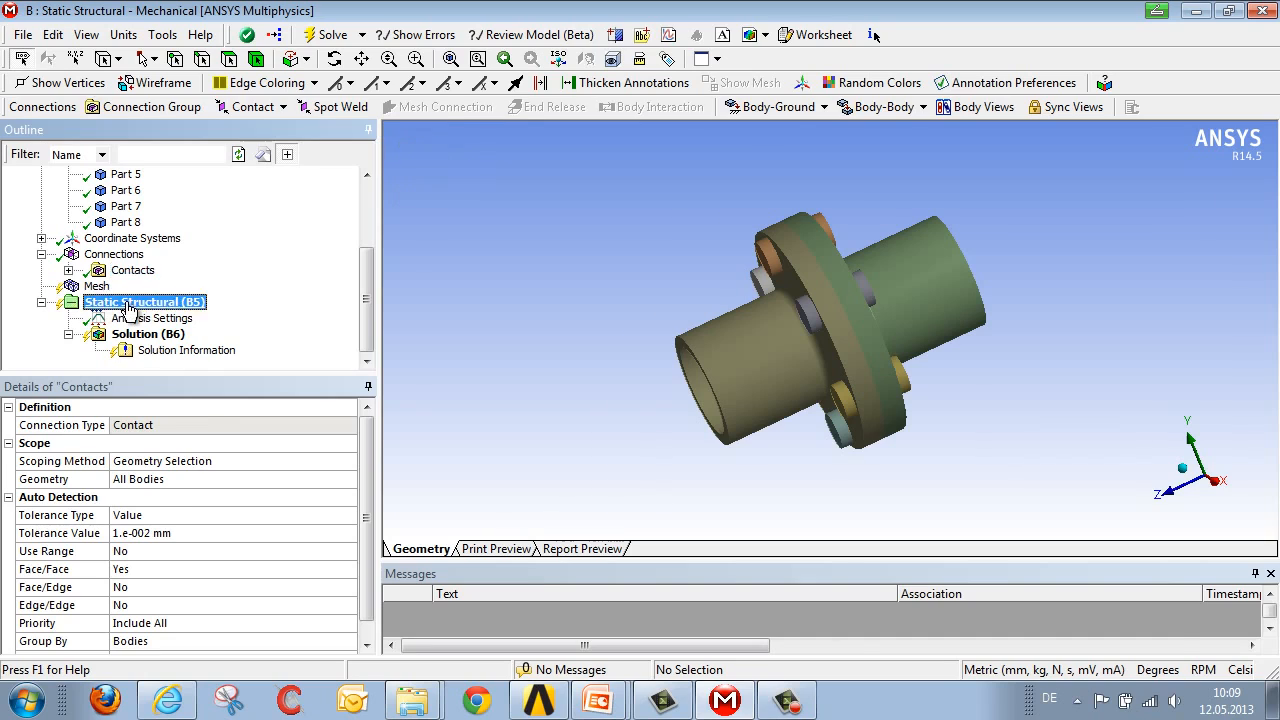
click(144, 300)
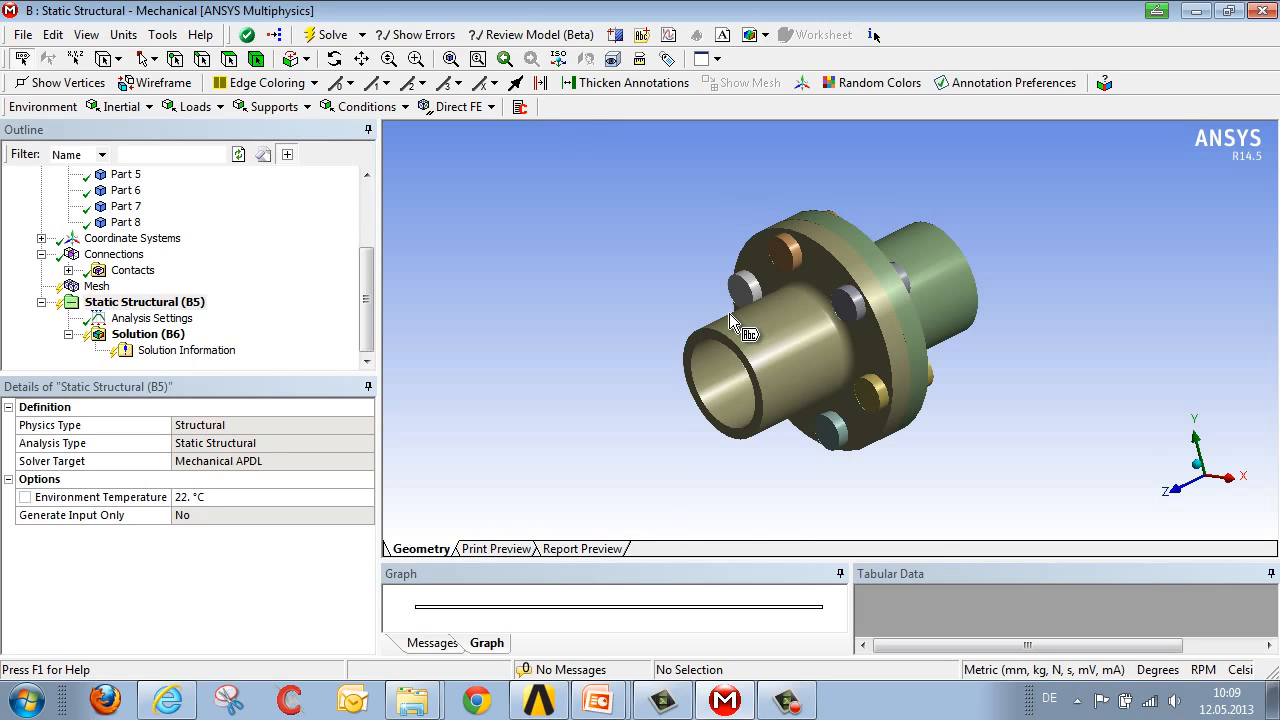
click(152, 316)
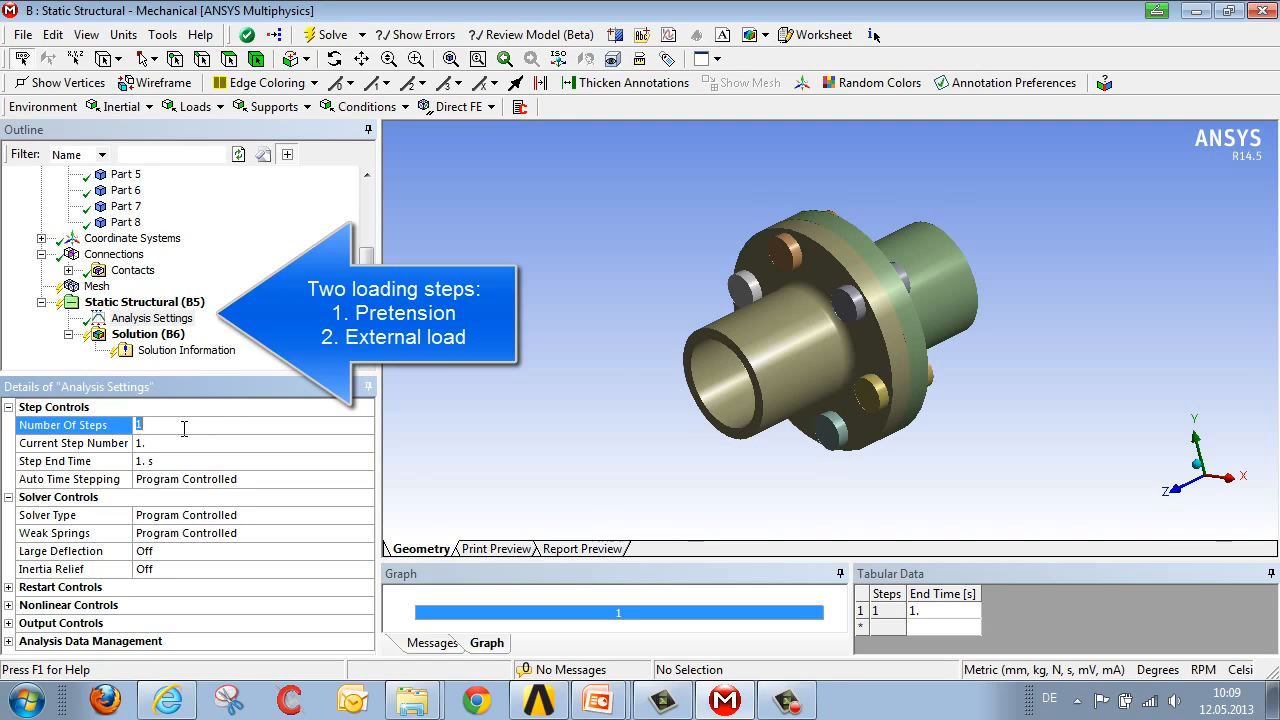
text(2.)
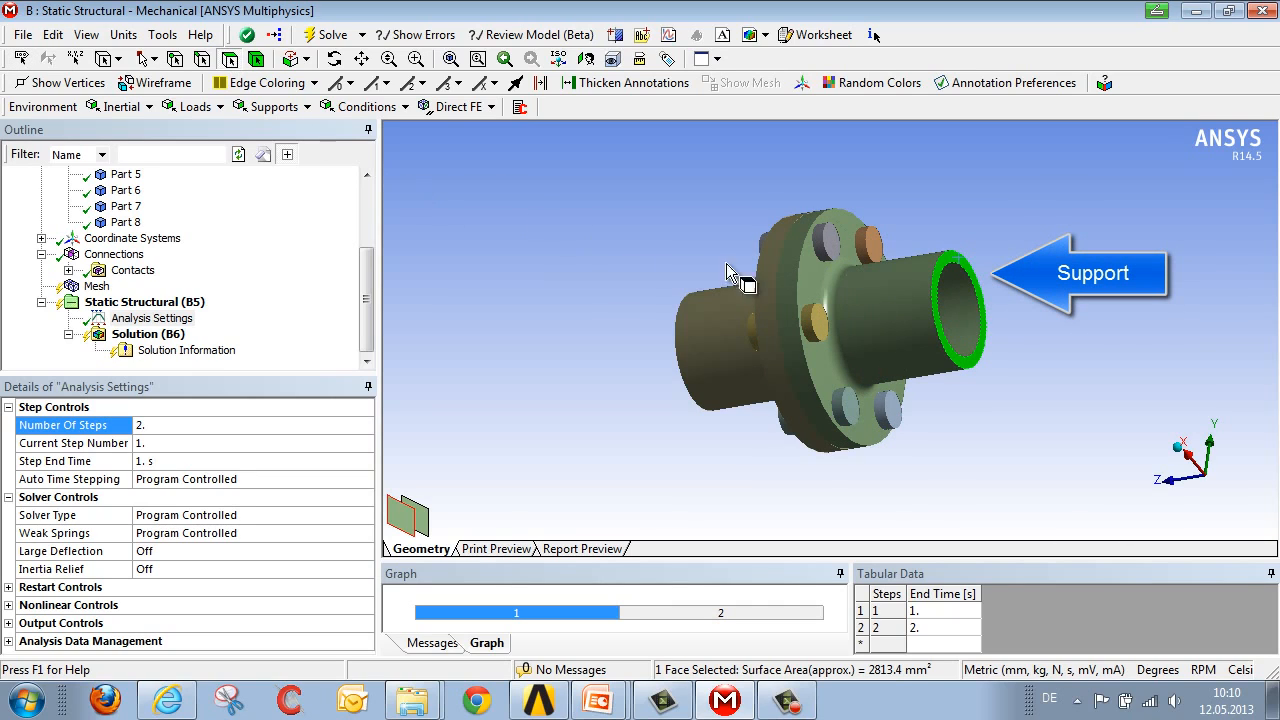
- Apply a Fixed Support to the selected pipe end face
click(272, 108)
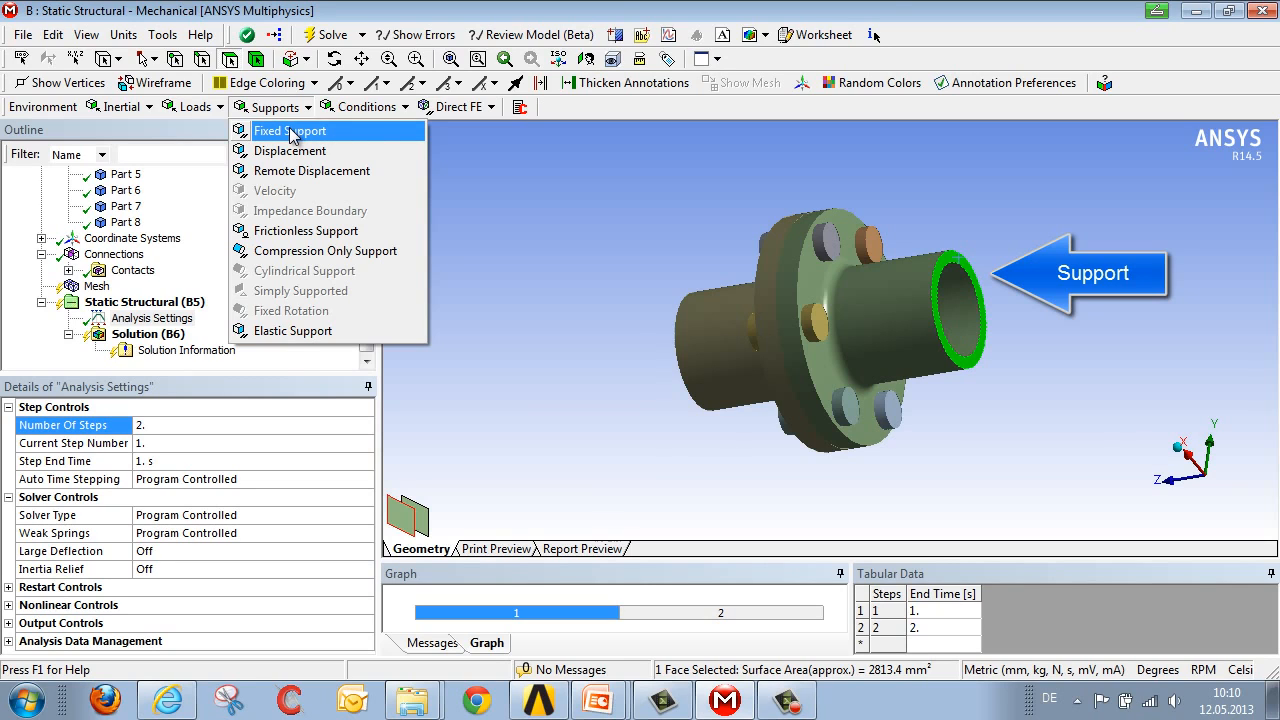
click(290, 130)
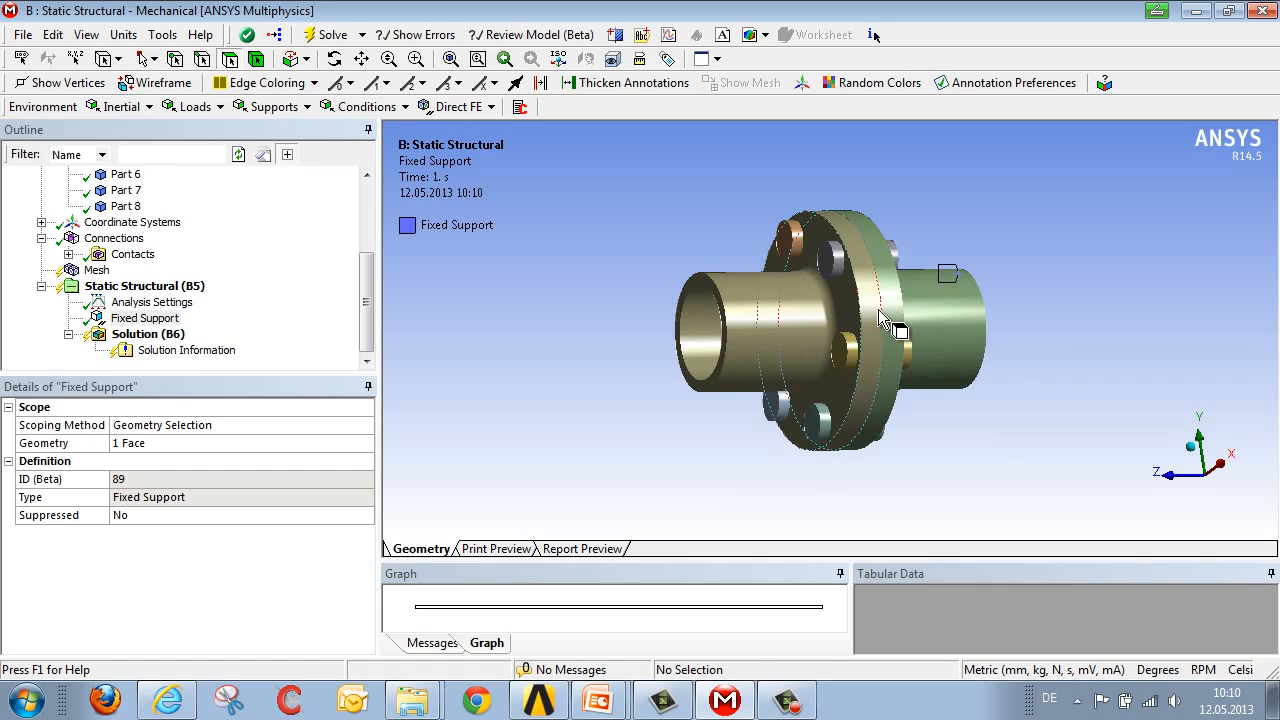
- Hide the flange body to expose the bolt shanks and bring up the Loads list
right_click(884, 320)
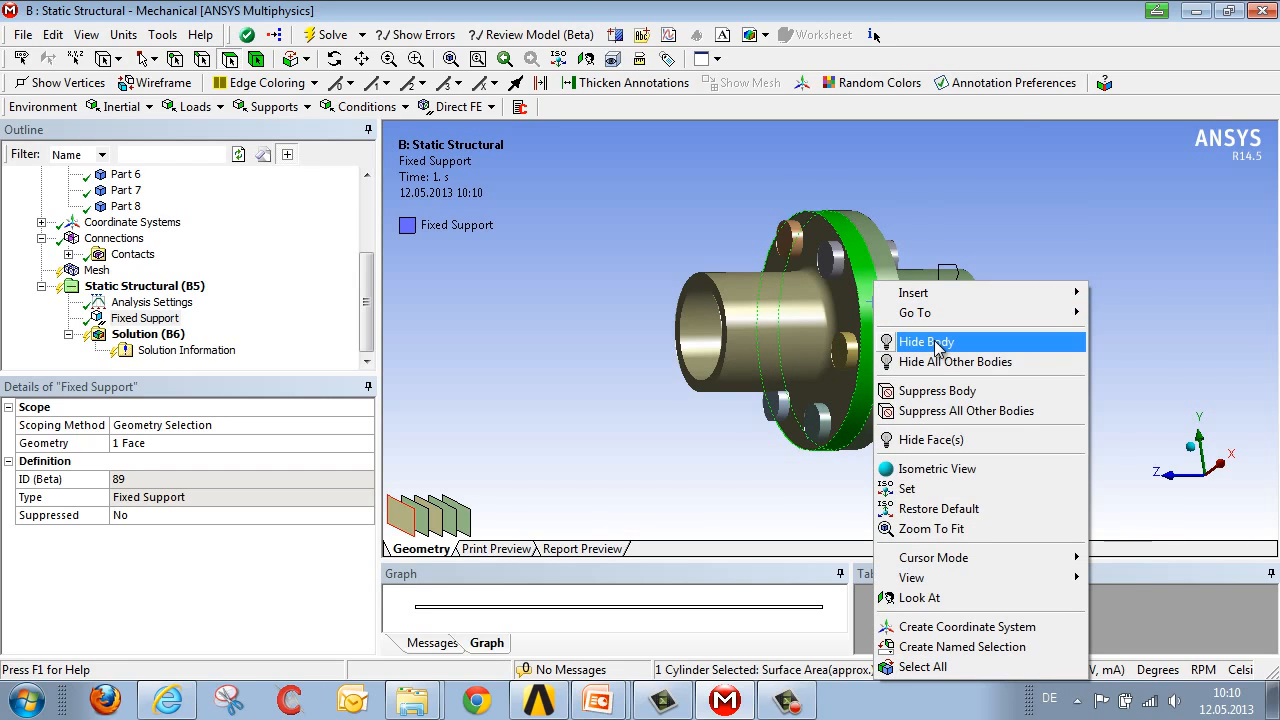
click(924, 342)
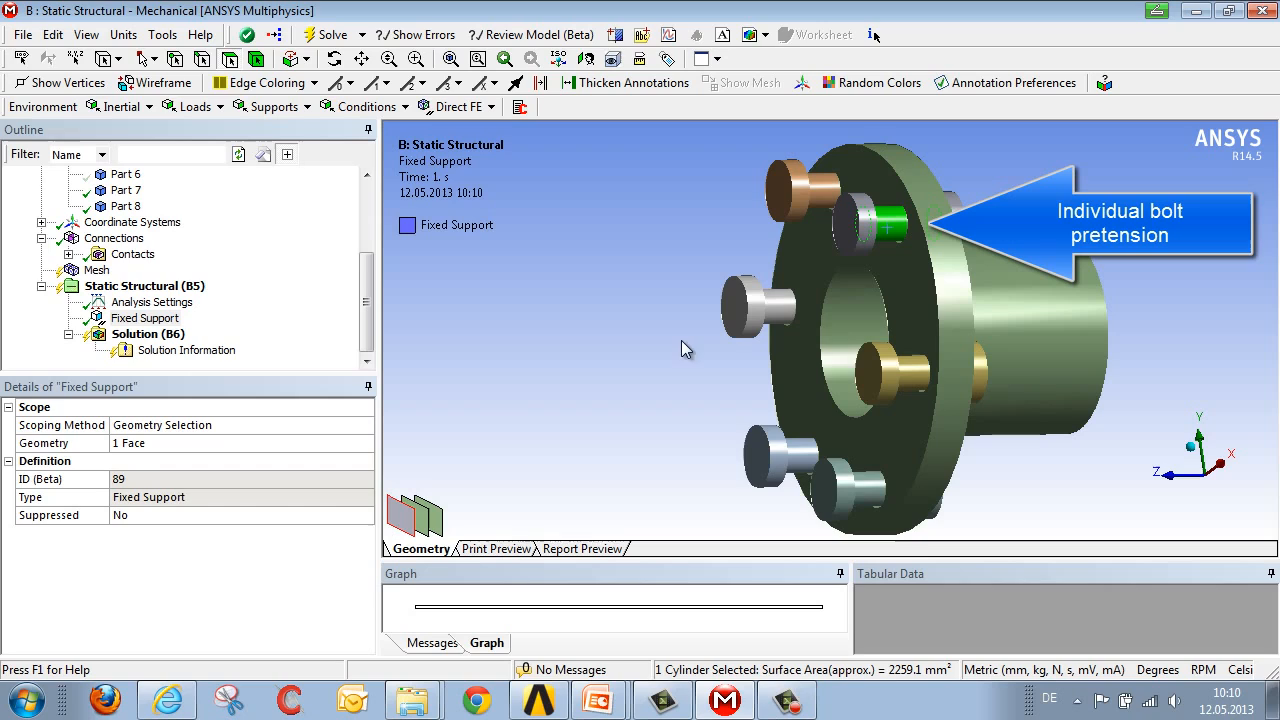
mouse_move(186, 108)
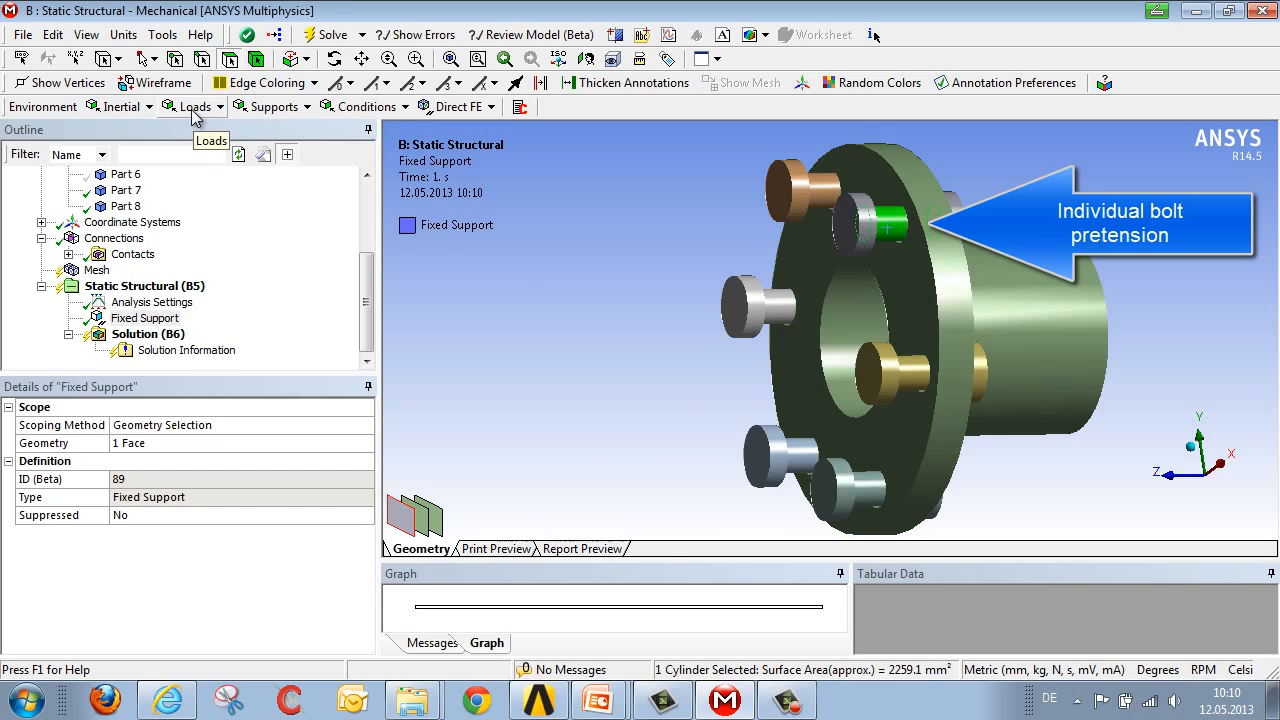
click(192, 106)
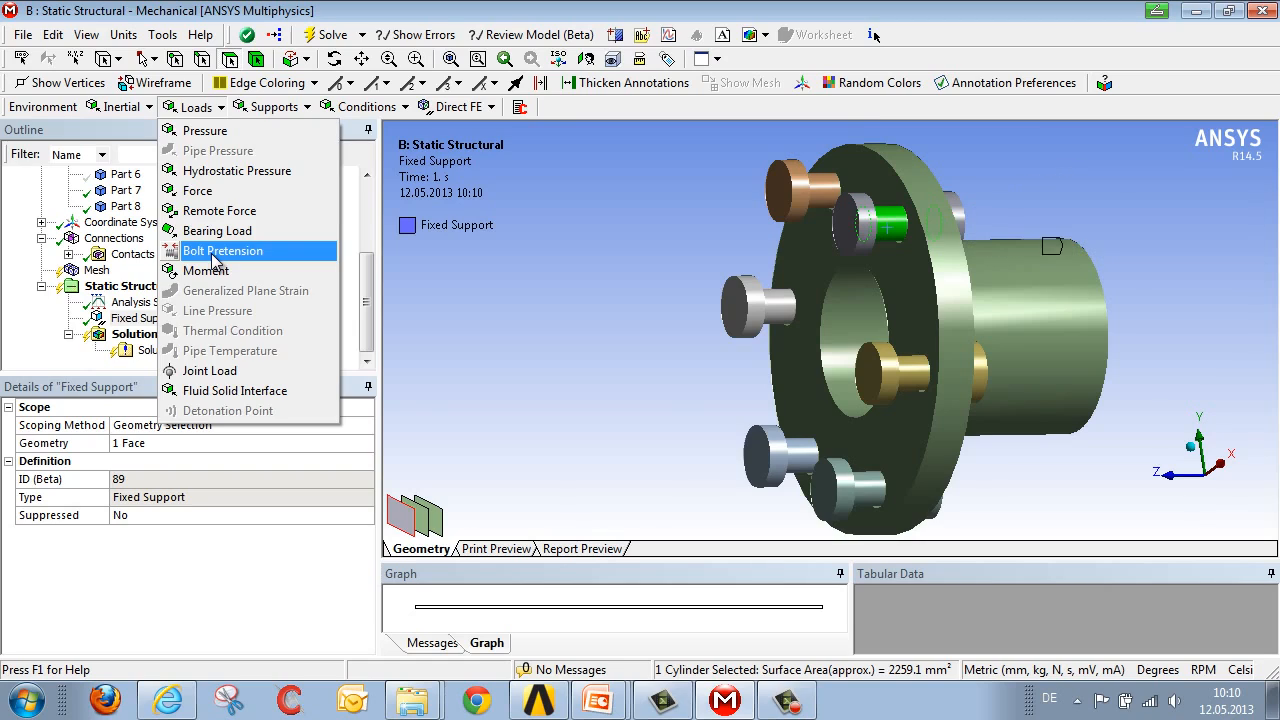
- Add a Bolt Pretension of 20000 N in step 1, set to Lock in step 2
click(224, 250)
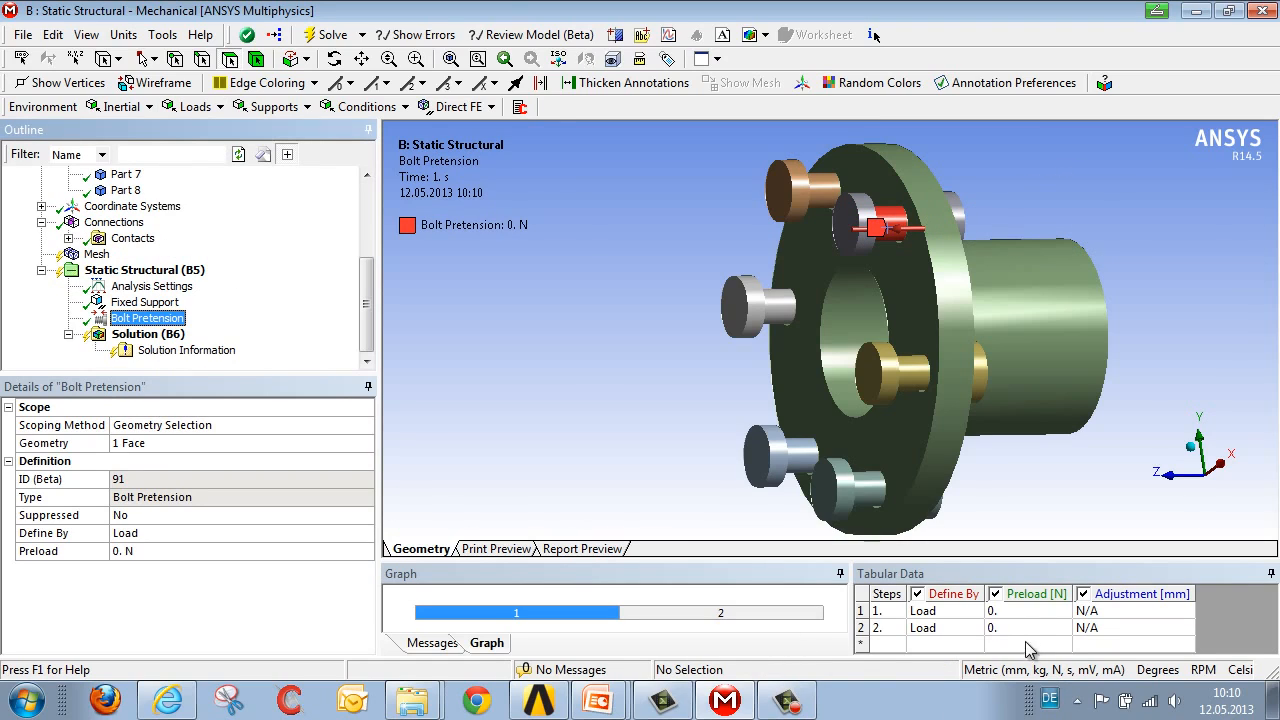
click(1028, 610)
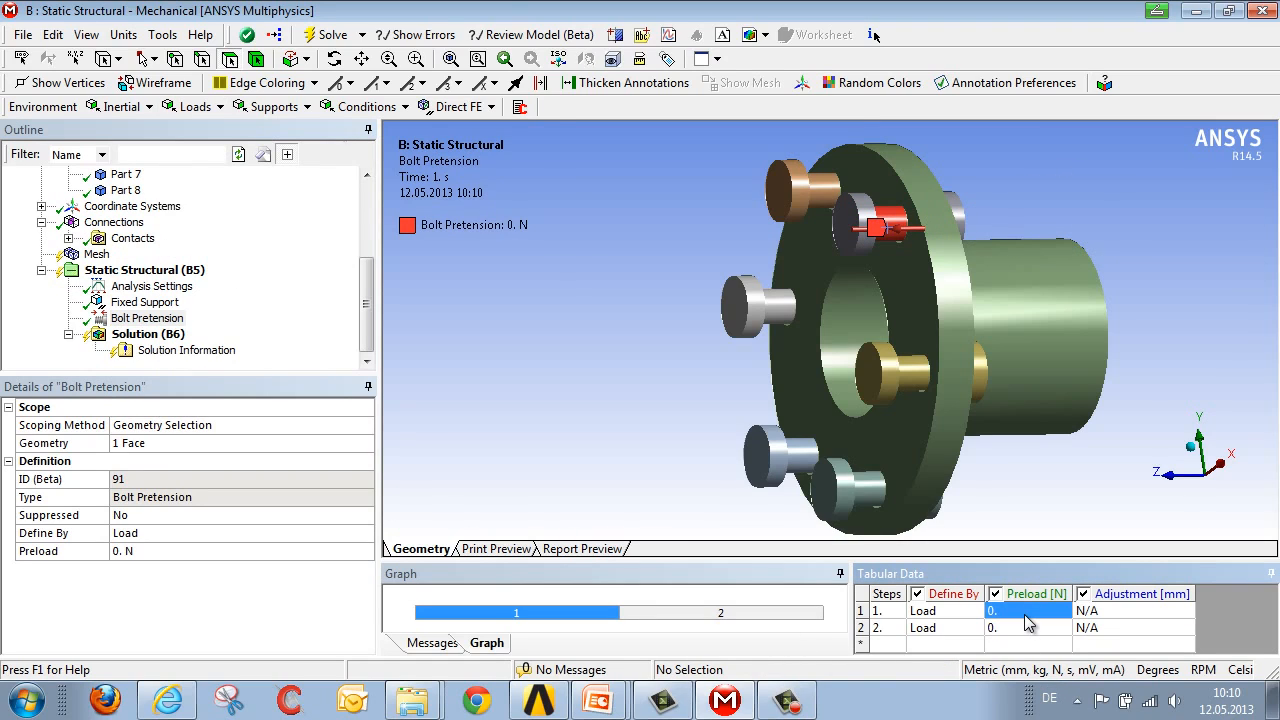
text(20000)
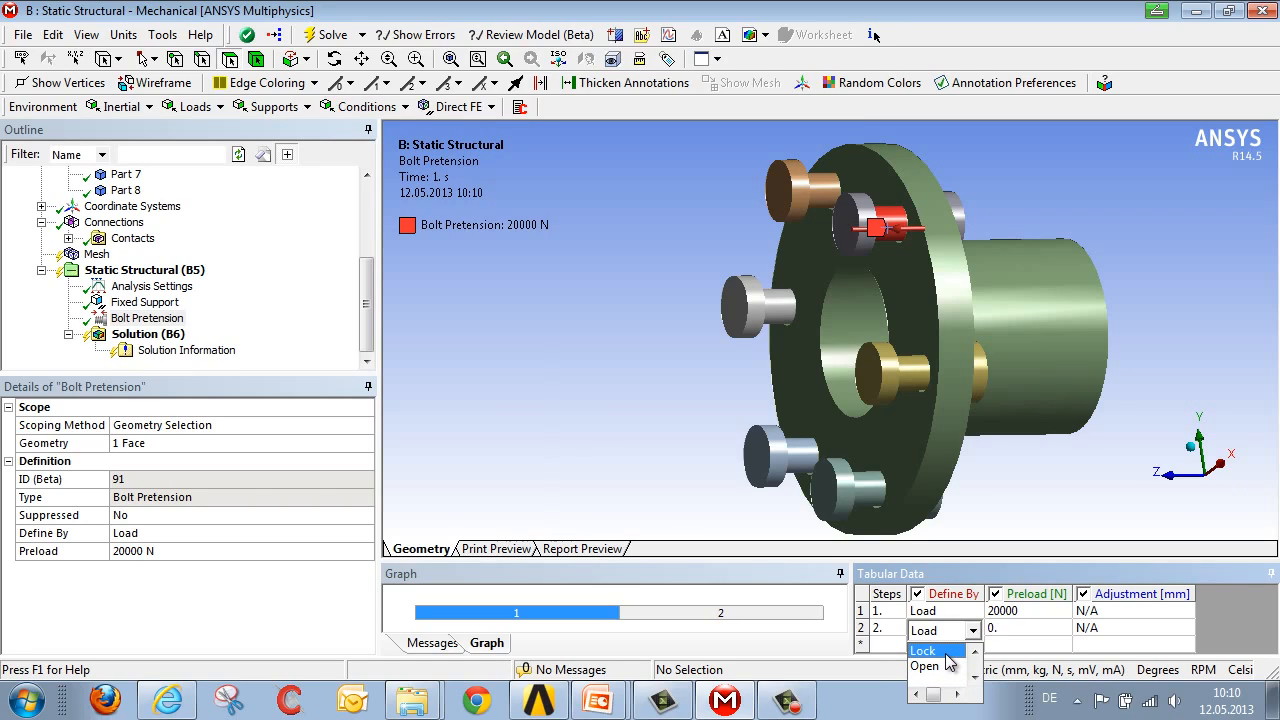
click(922, 650)
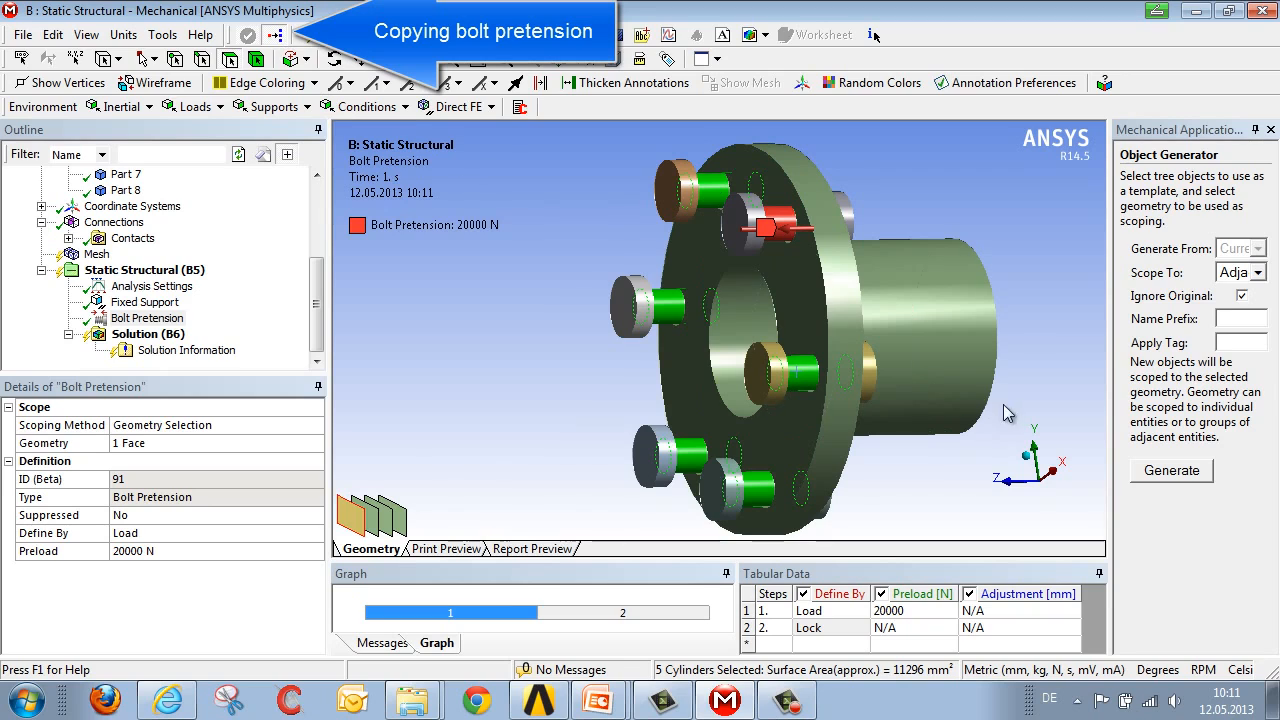
- Generate 20000 N pretensions on the other five bolts with Object Generator
click(144, 190)
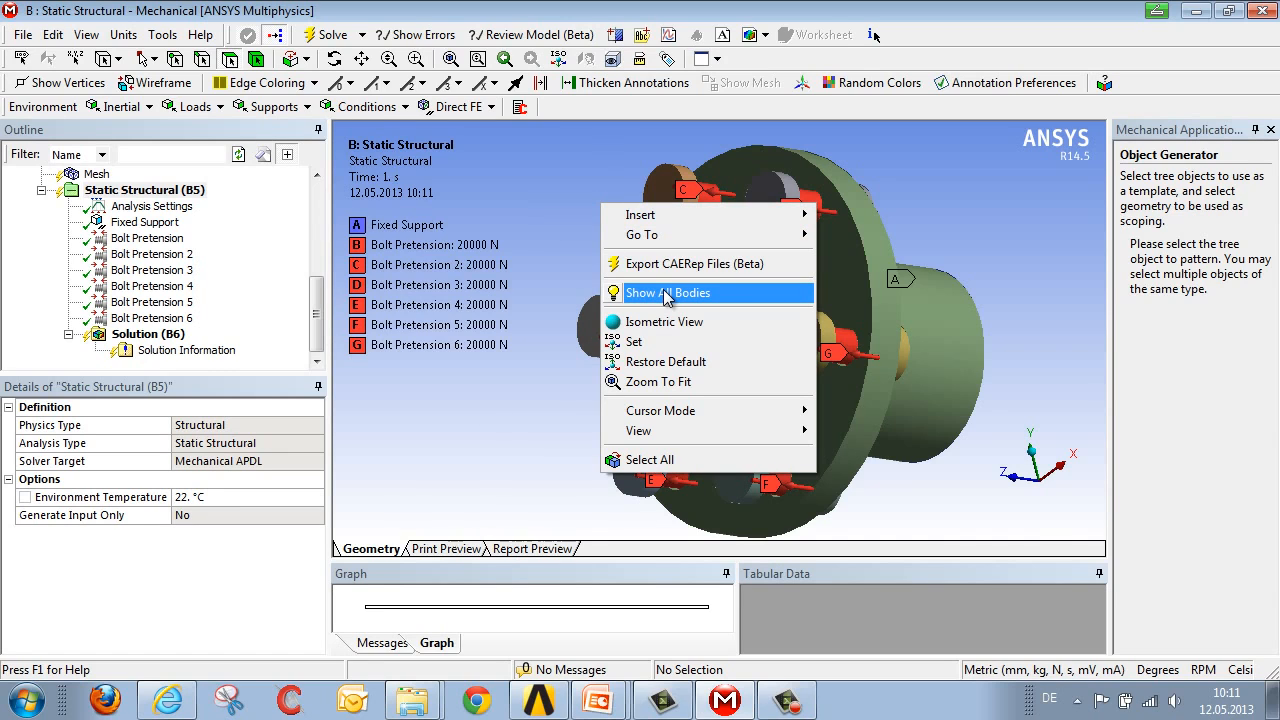
- Show all bodies and add a component force on the pipe end face: 0 in step 1, X = 20000 N in step 2
click(668, 292)
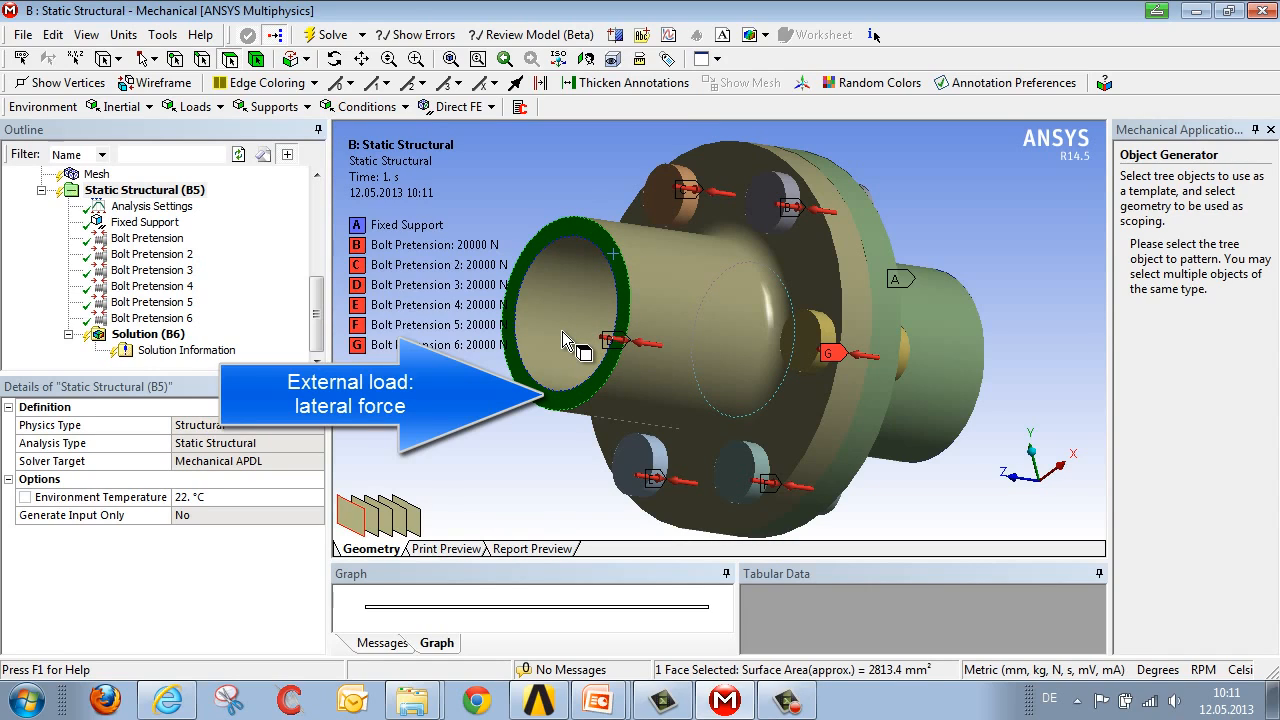
mouse_move(532, 344)
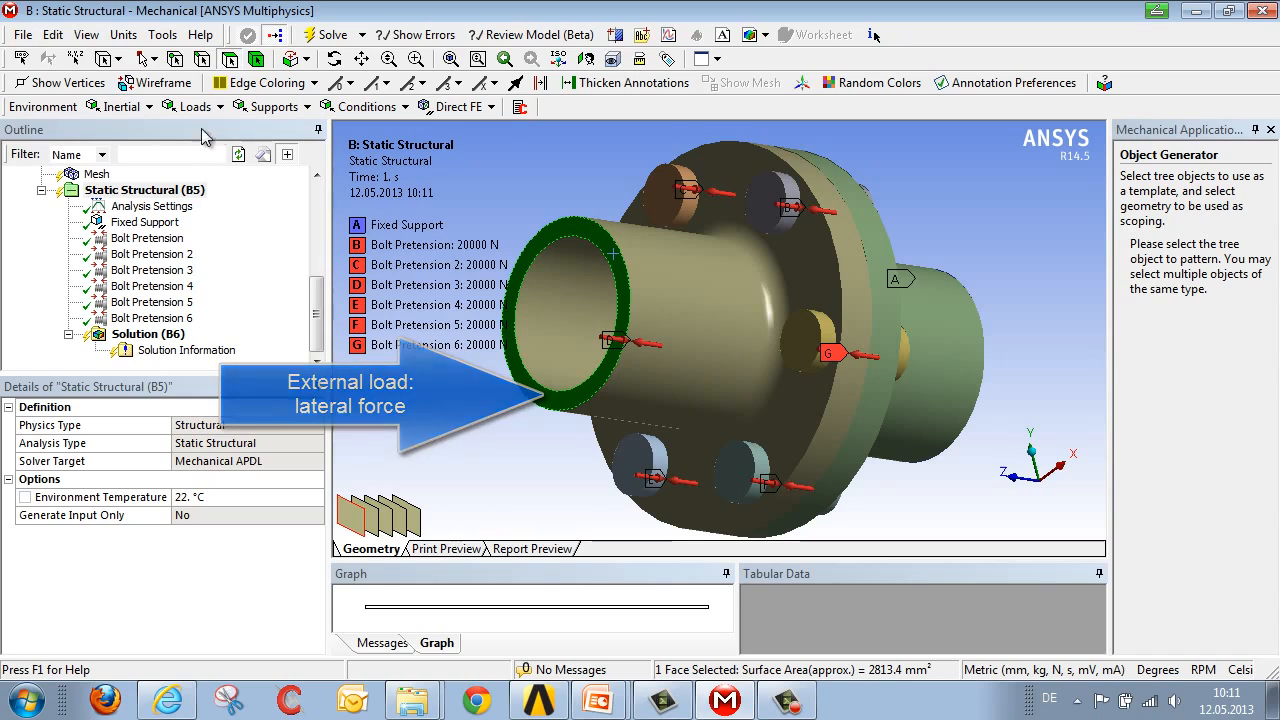
click(200, 106)
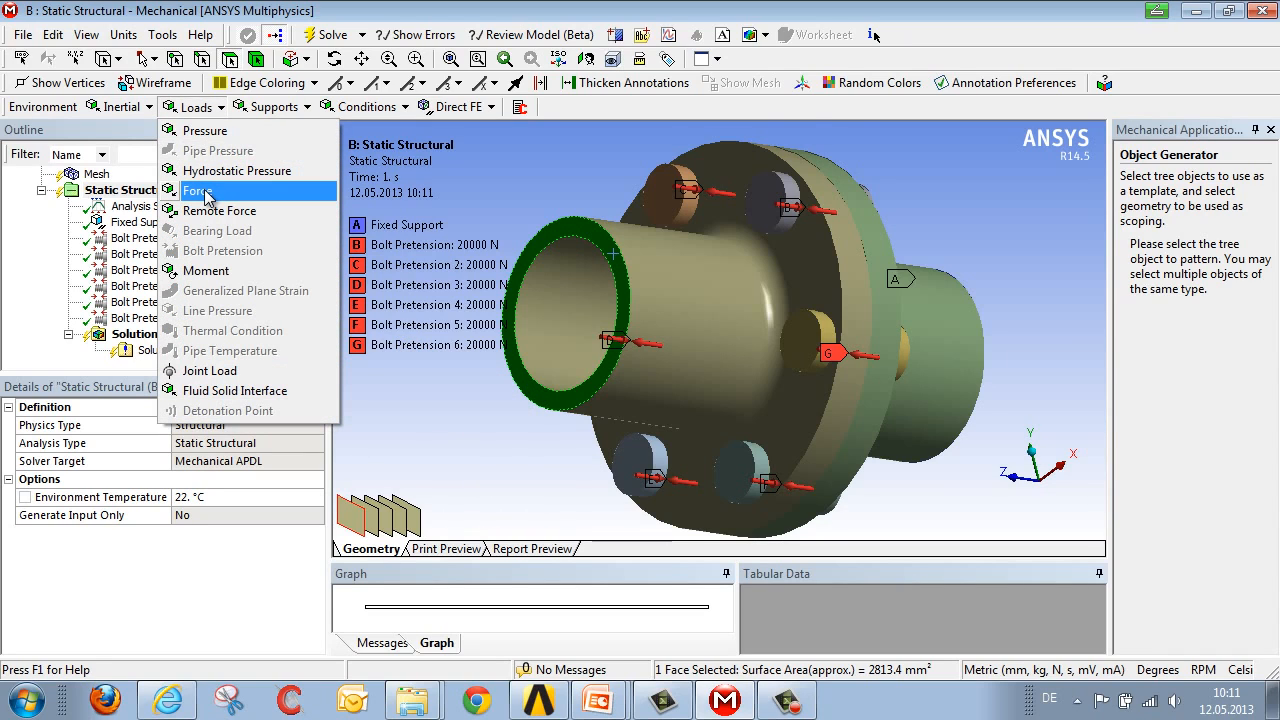
click(198, 190)
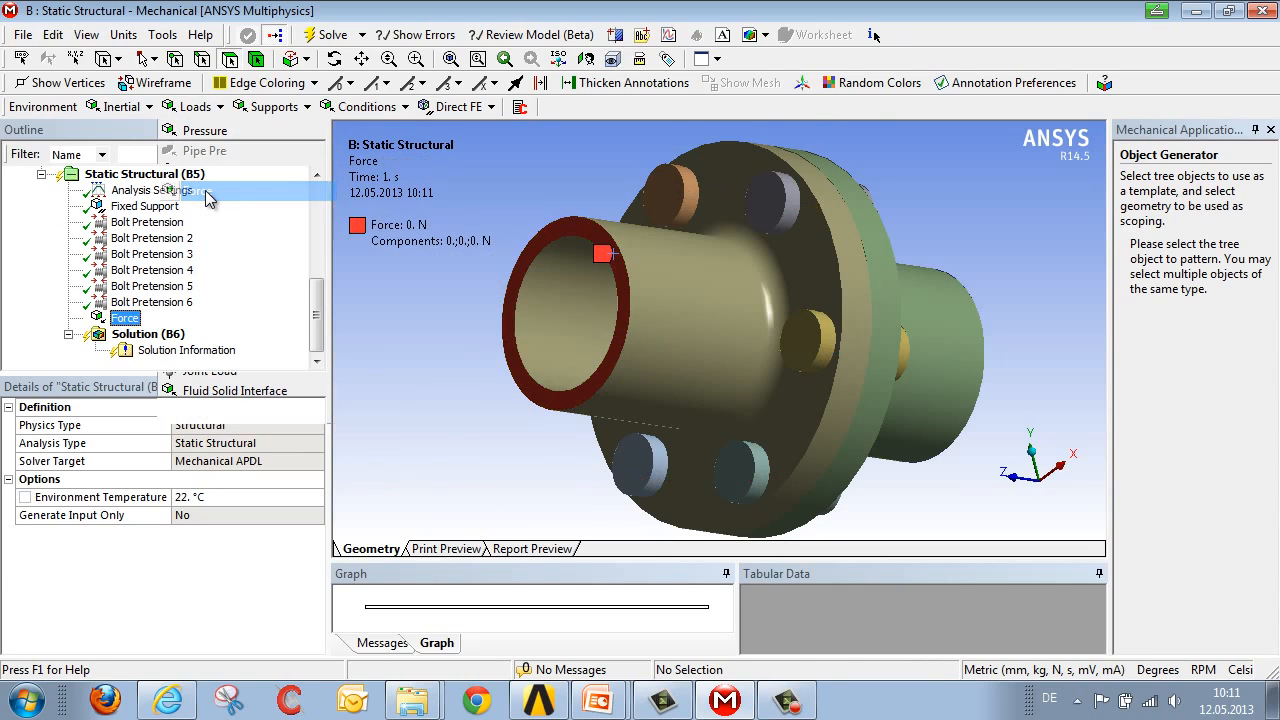
click(124, 316)
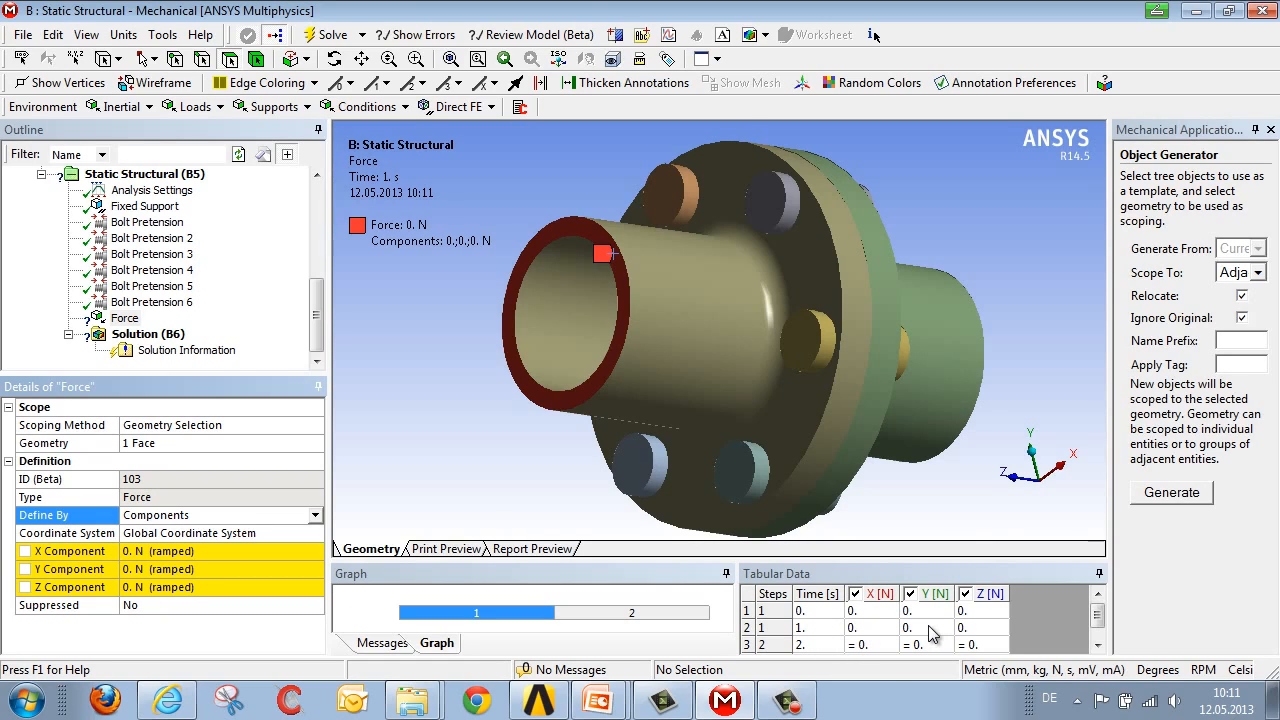
click(868, 644)
text(20000)
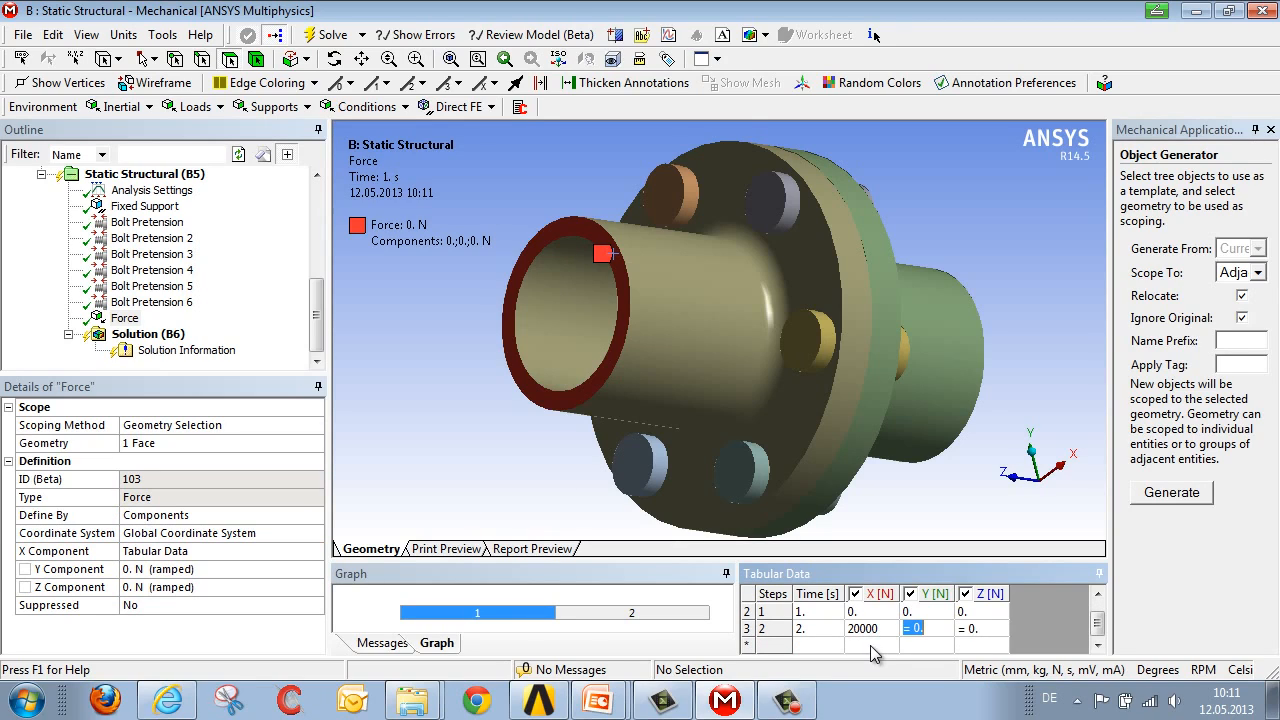
click(152, 190)
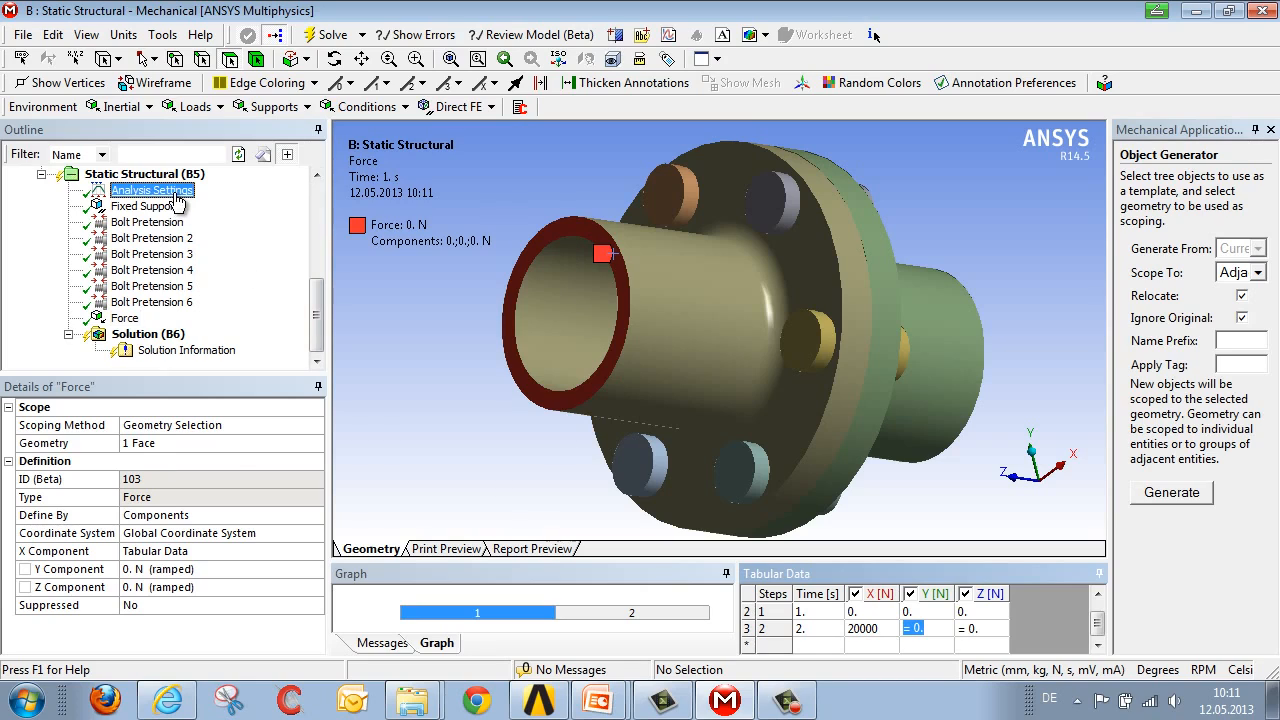
click(152, 190)
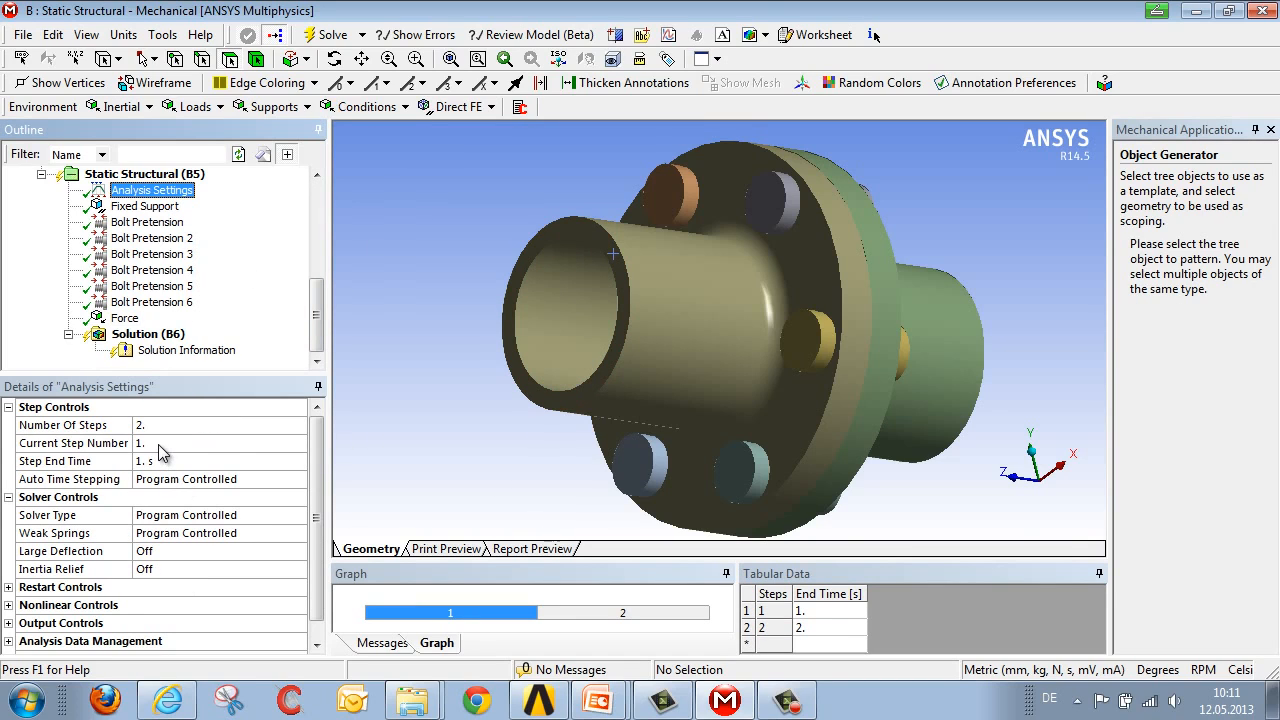
click(220, 444)
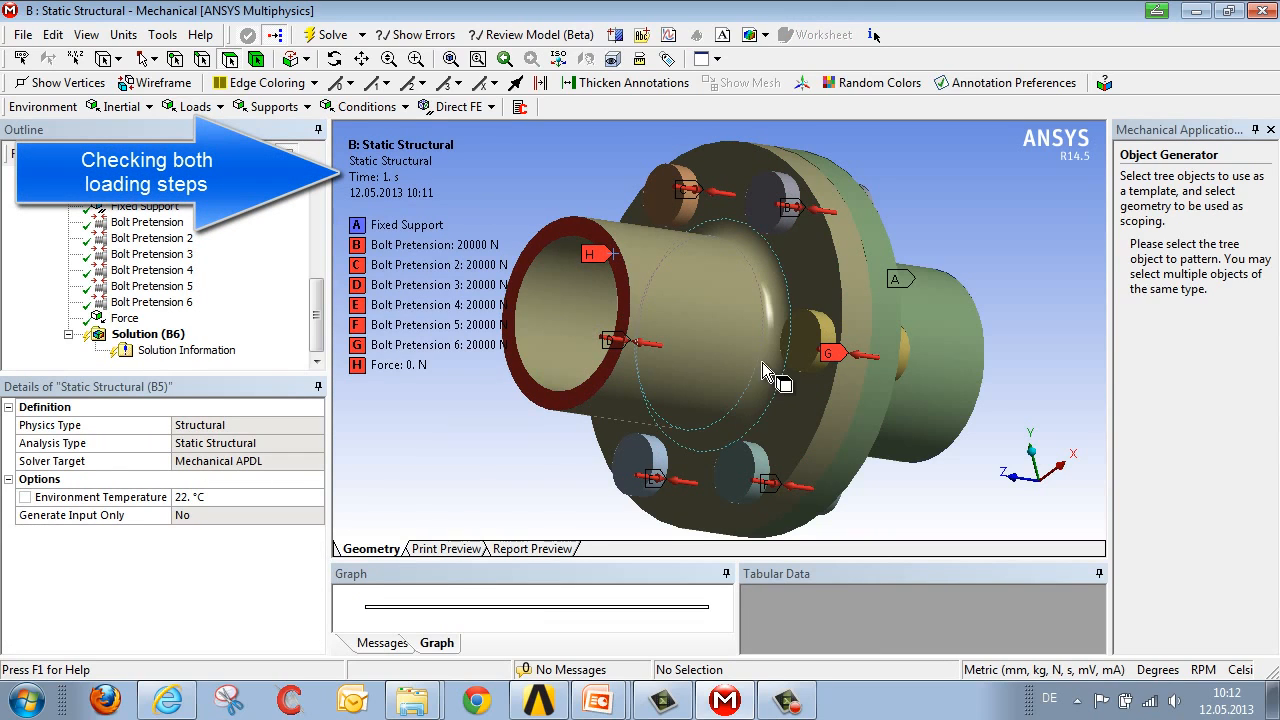
mouse_move(400, 380)
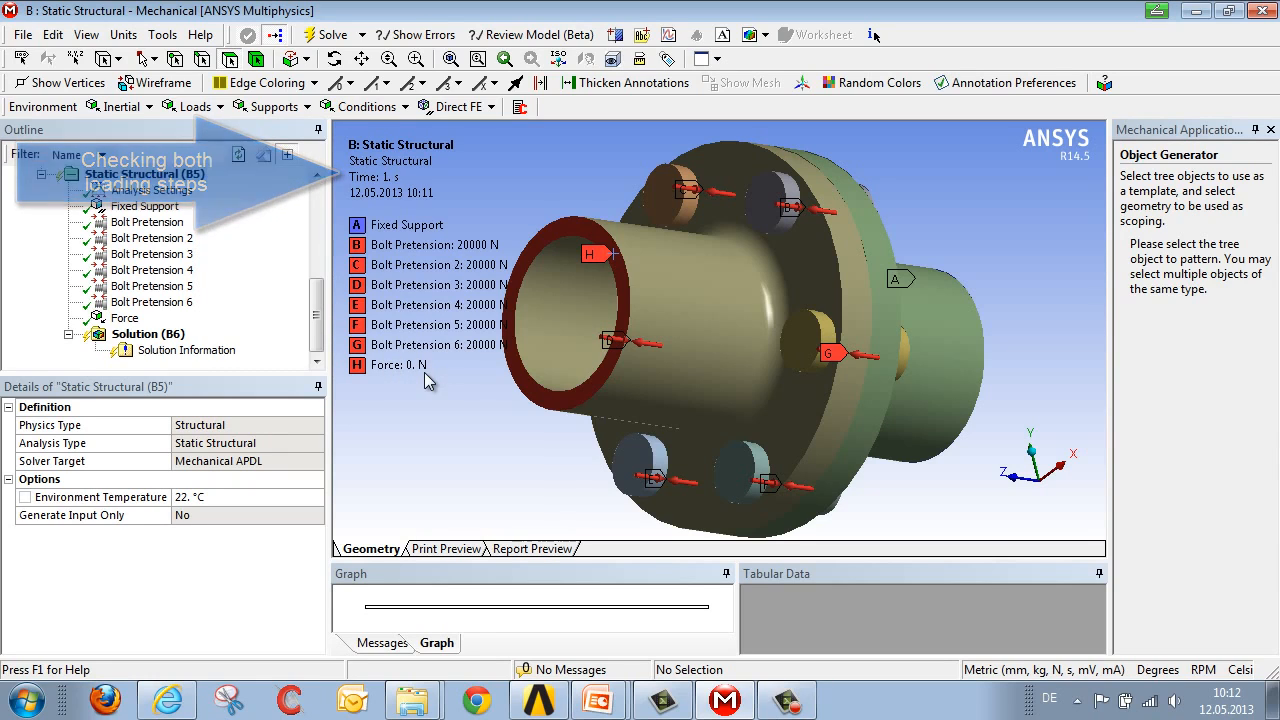
click(152, 188)
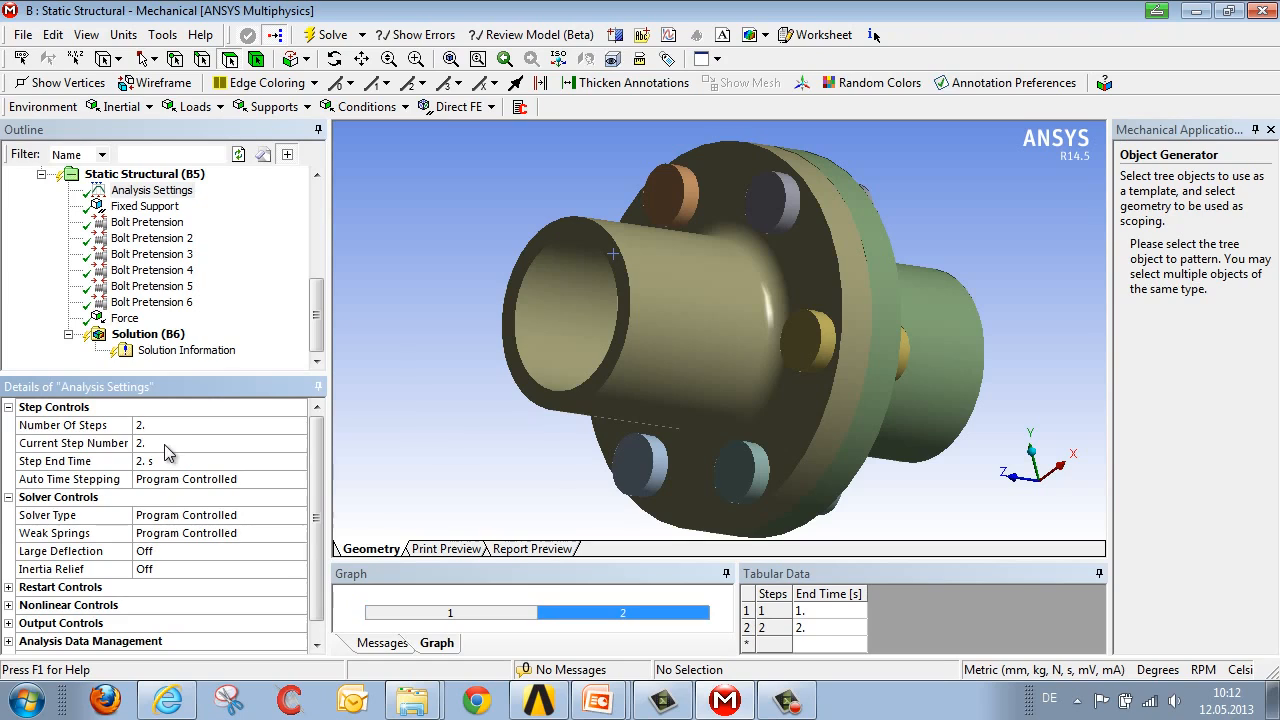
click(144, 172)
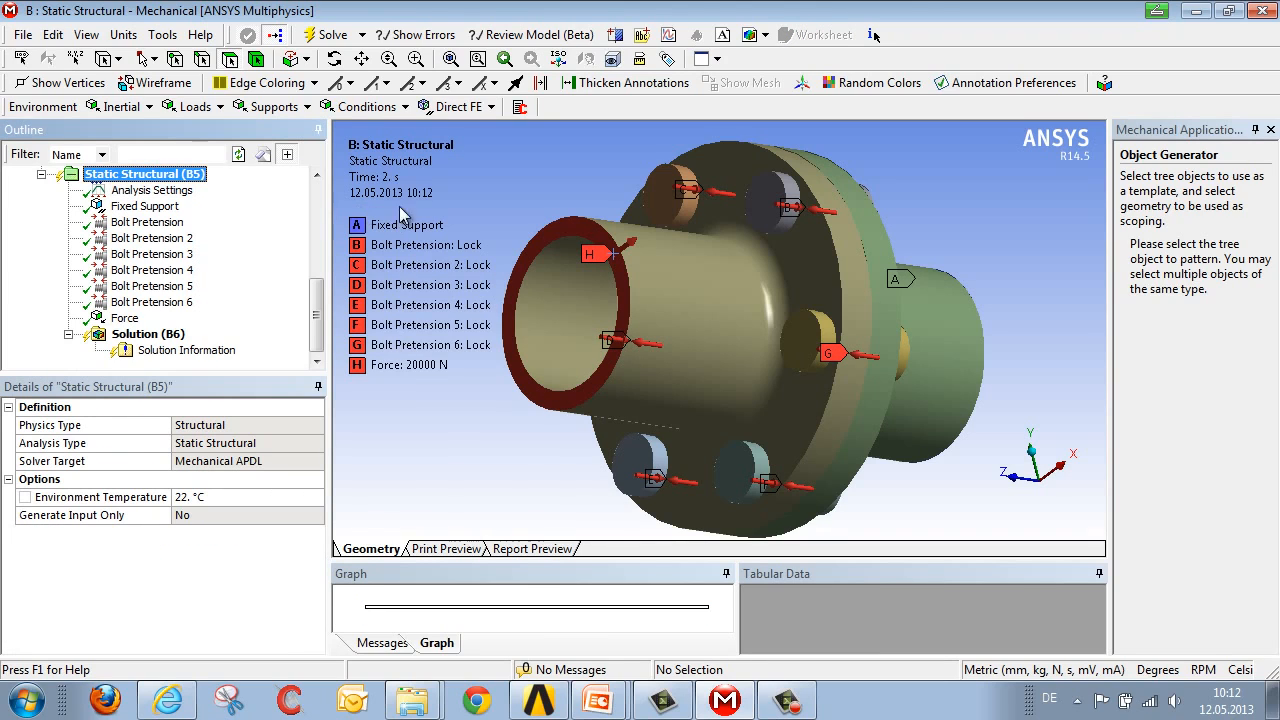
mouse_move(480, 262)
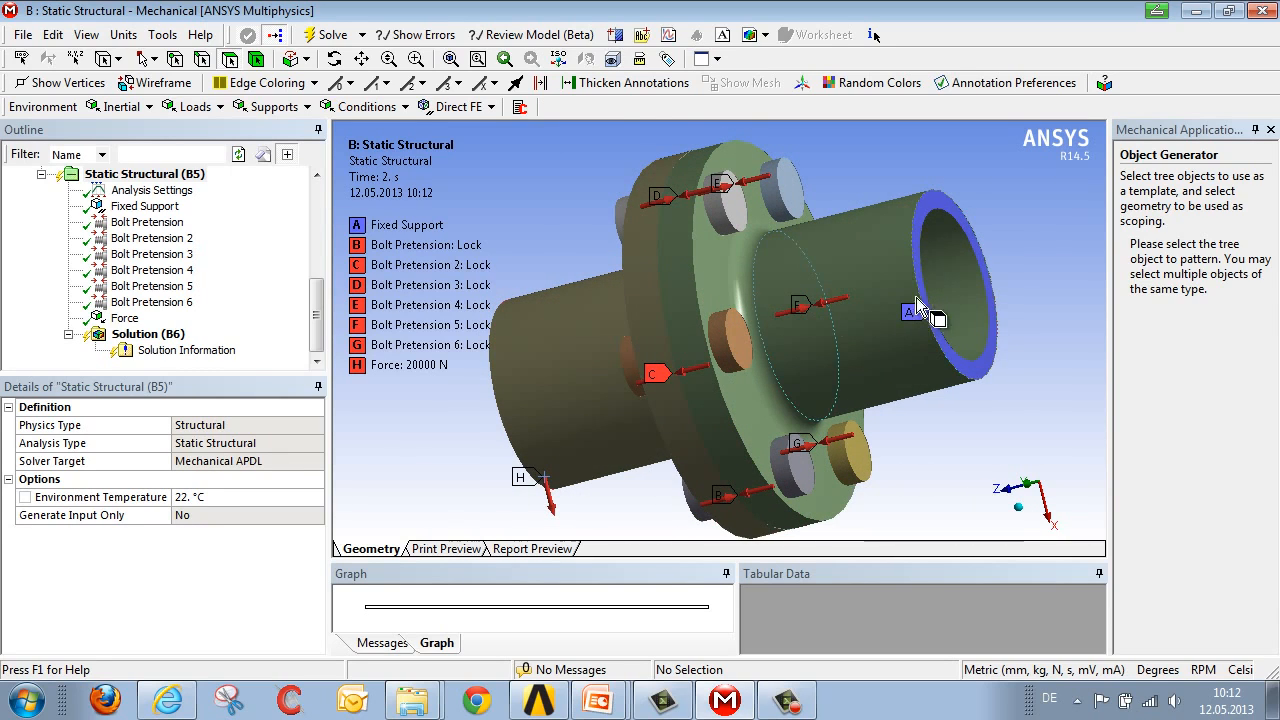
drag(920, 304, 900, 388)
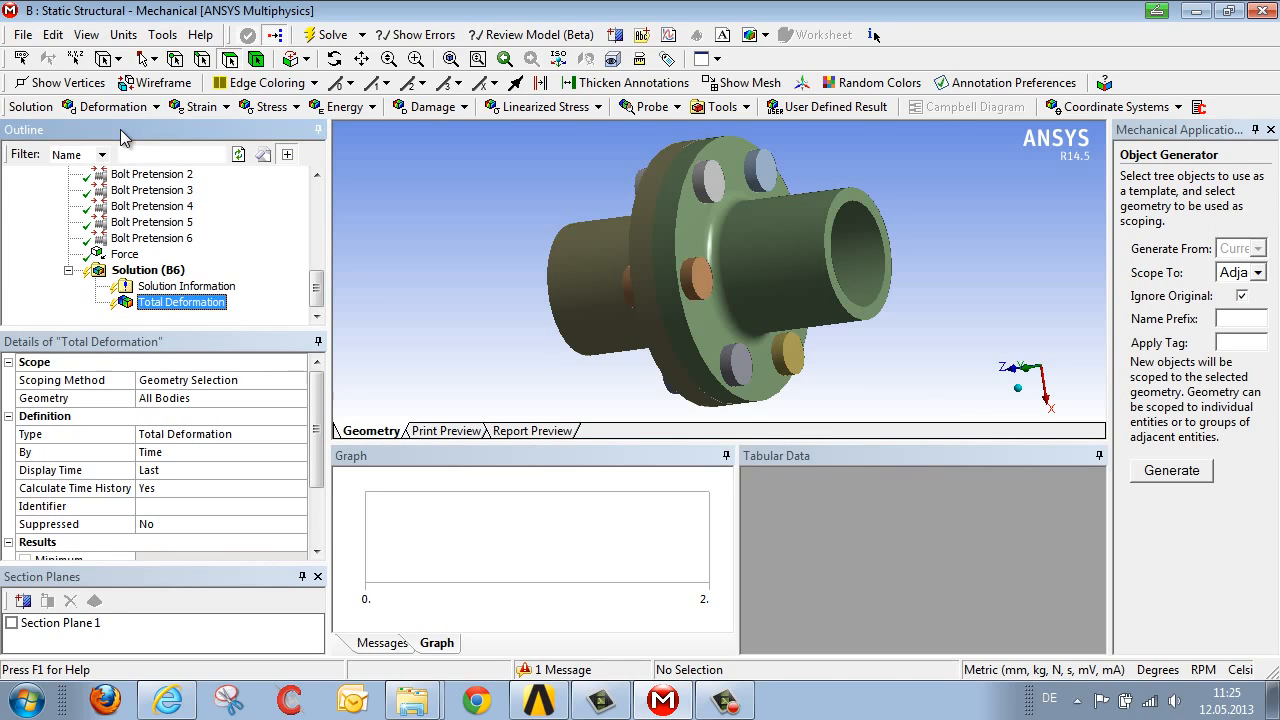
mouse_move(330, 34)
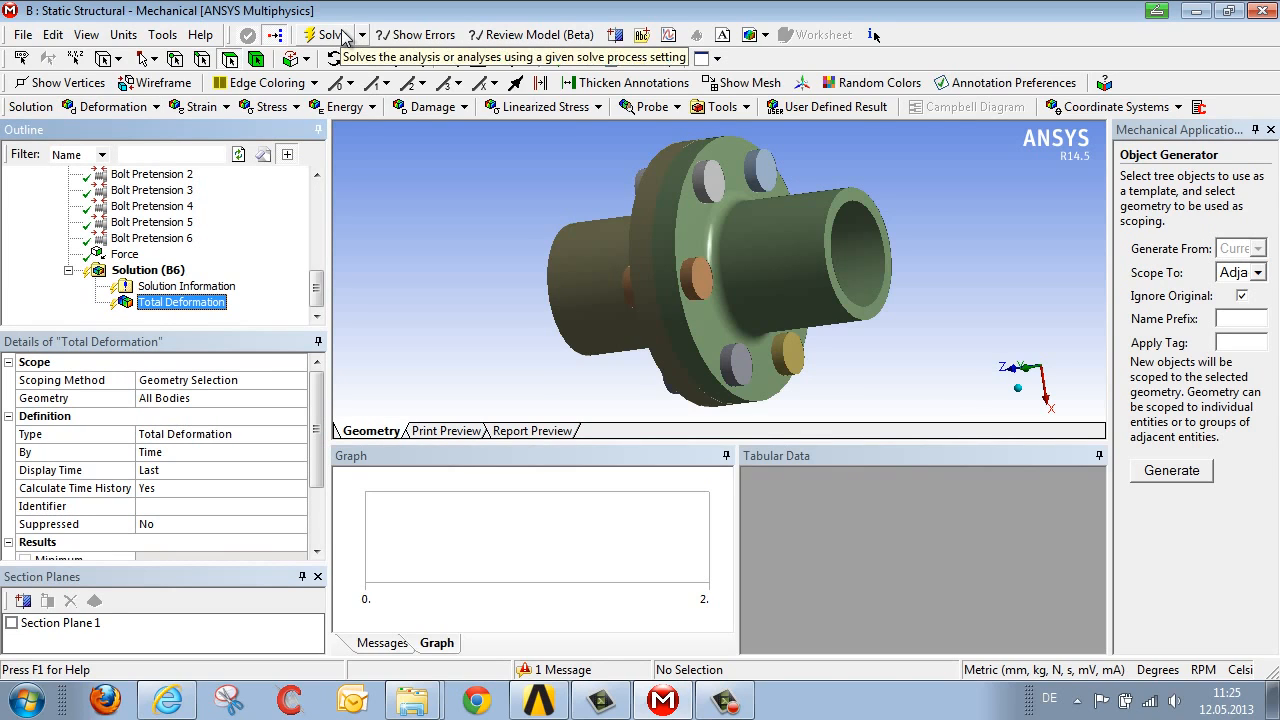
- Solve the static structural model for both load steps, giving 0.24882 mm peak deformation
click(332, 34)
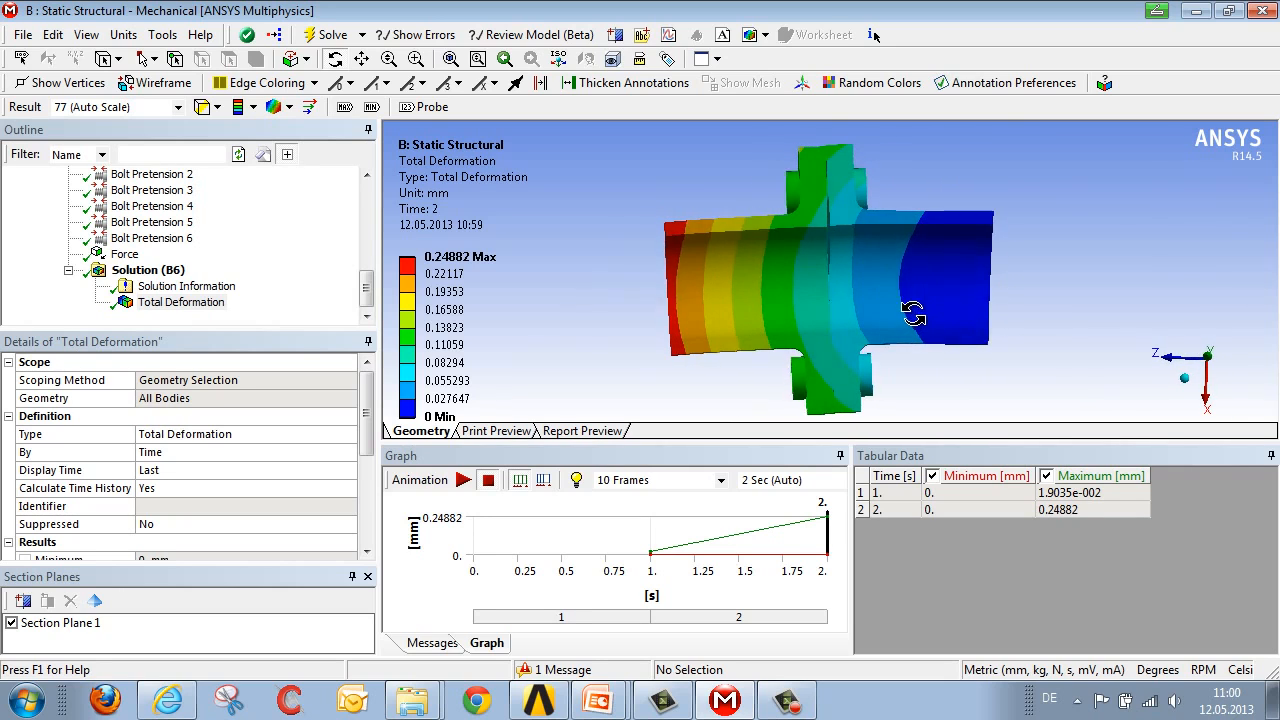
drag(912, 312, 990, 140)
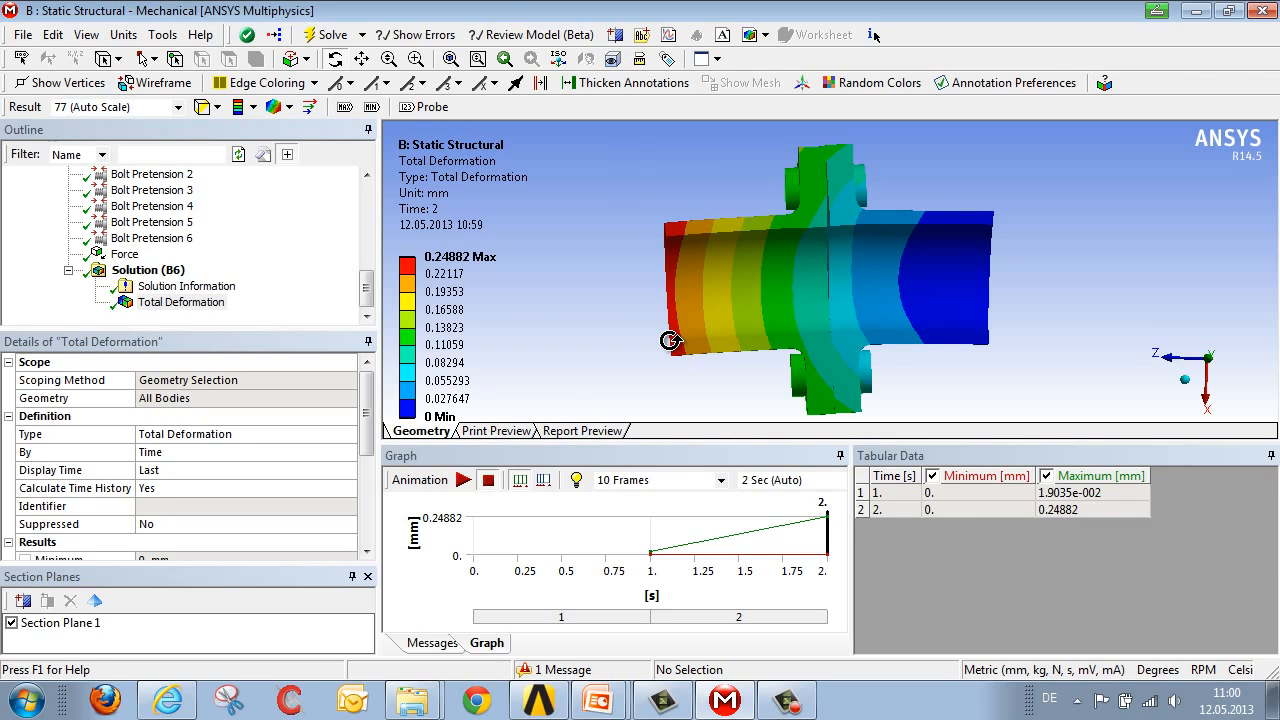
drag(670, 340, 750, 322)
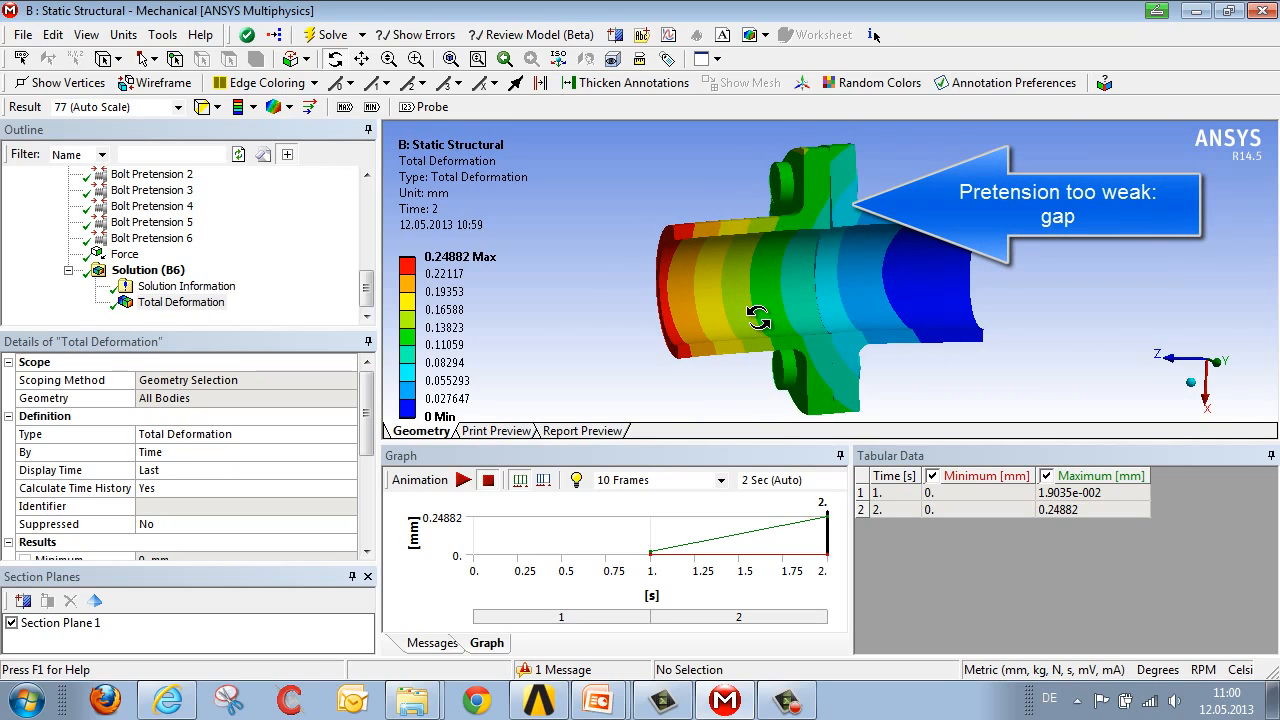
drag(758, 318, 830, 210)
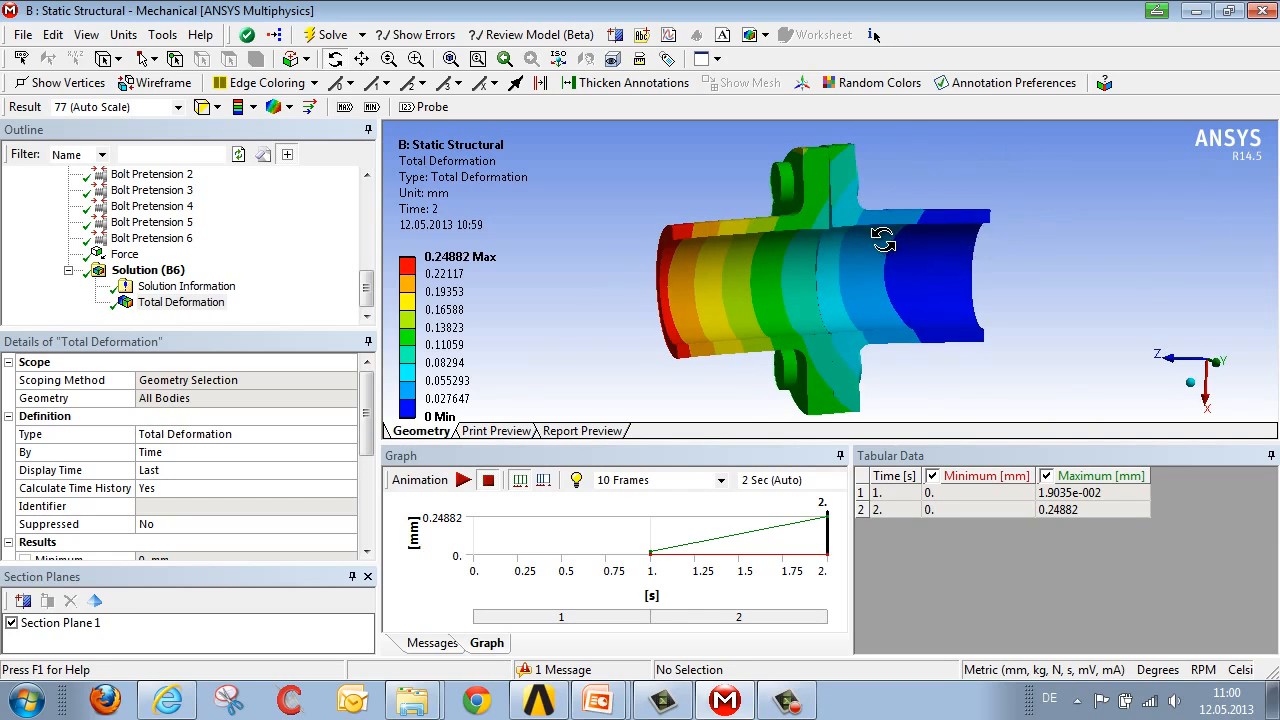
drag(884, 240, 848, 216)
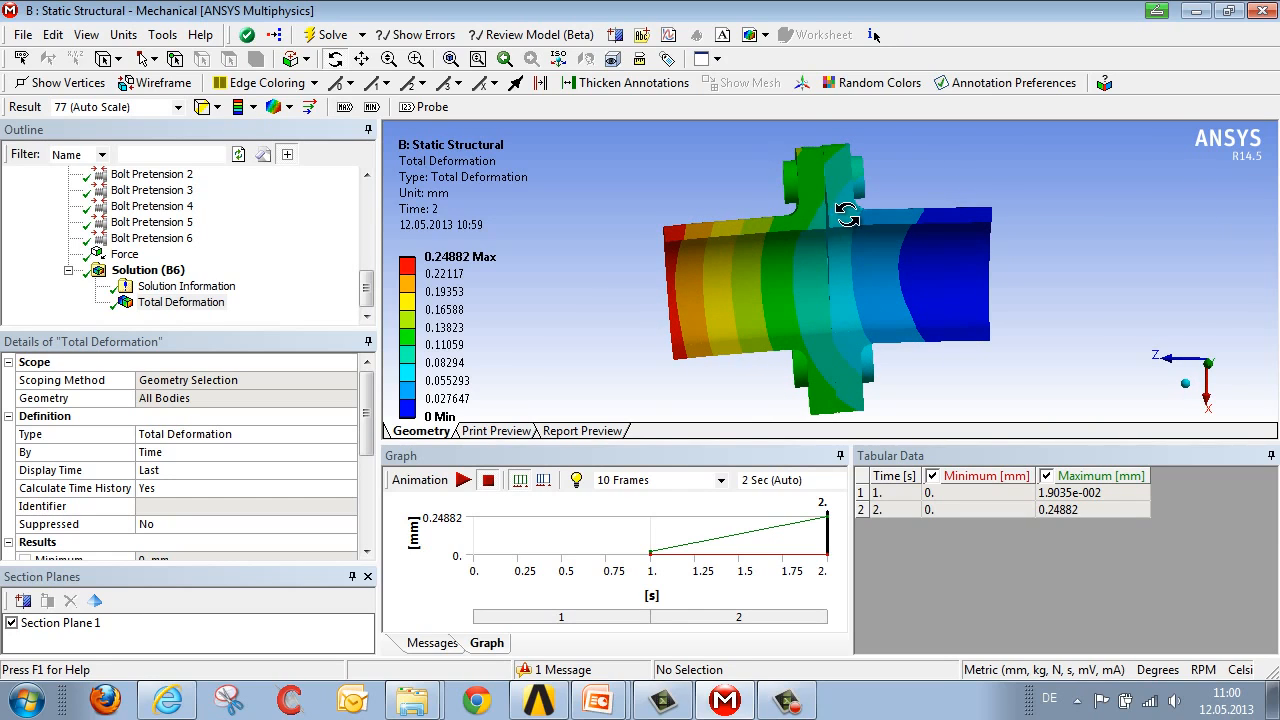
drag(848, 216, 856, 218)
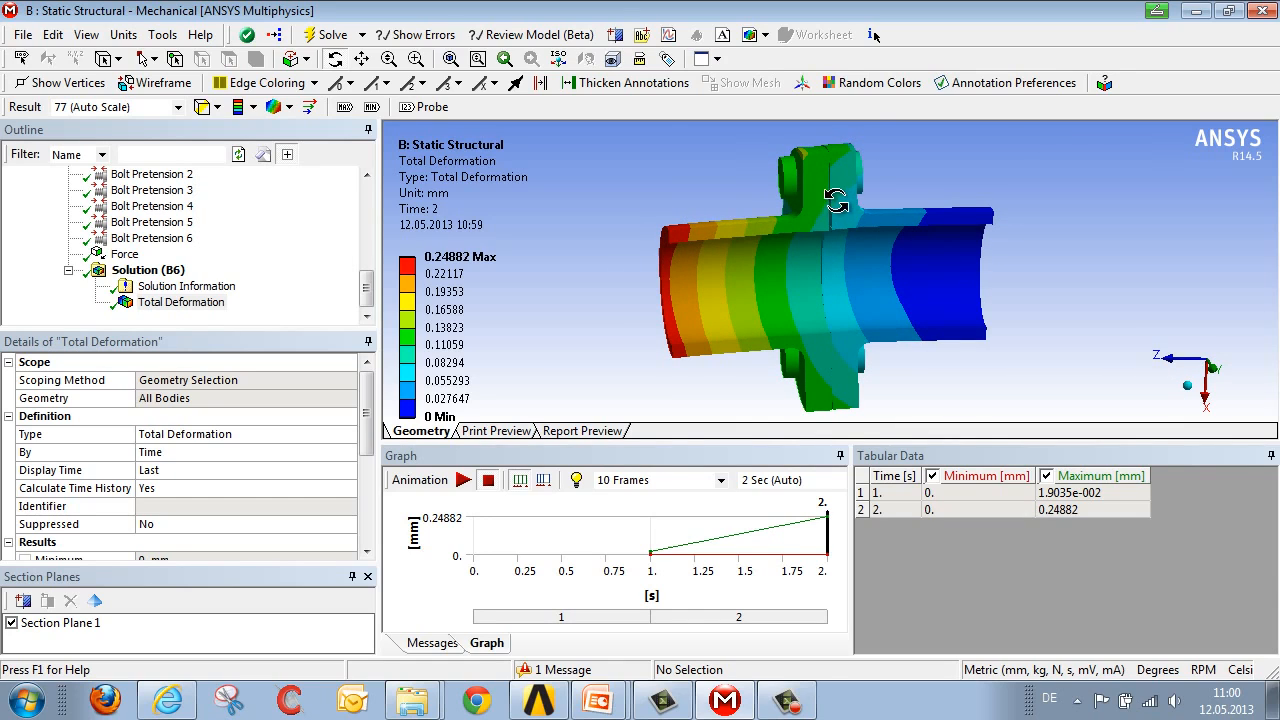
drag(838, 198, 832, 220)
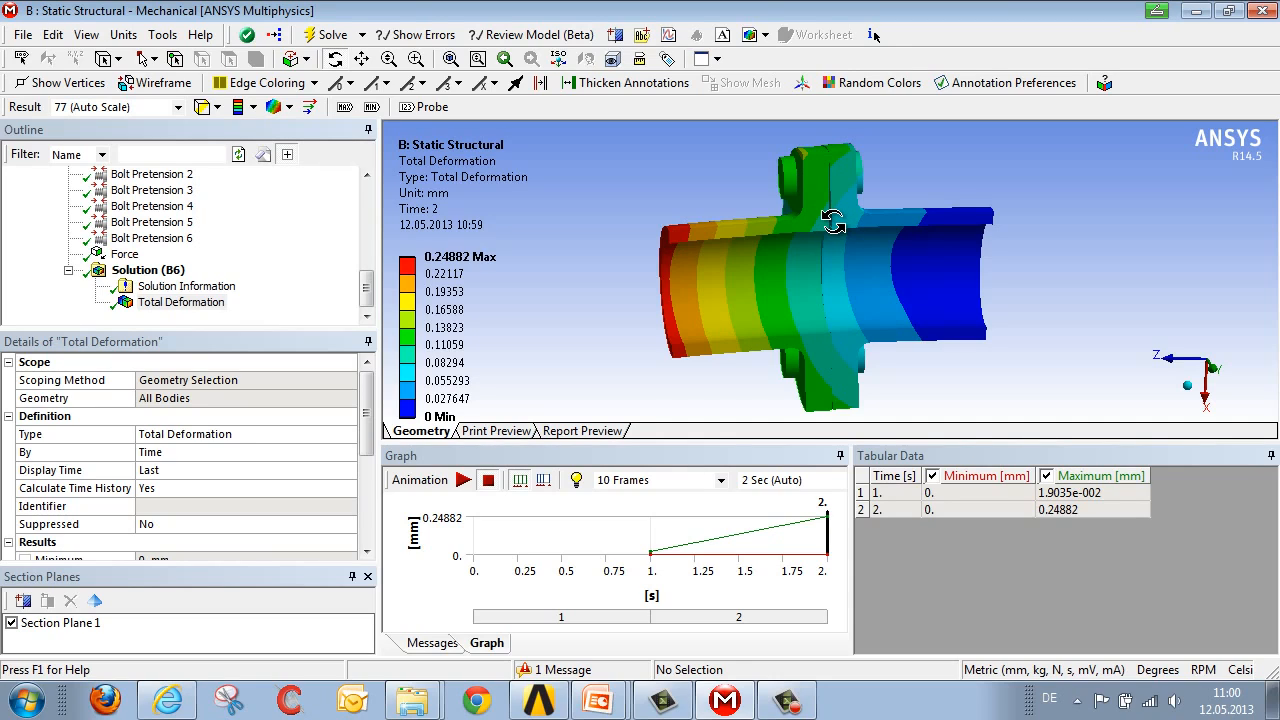
mouse_move(364, 316)
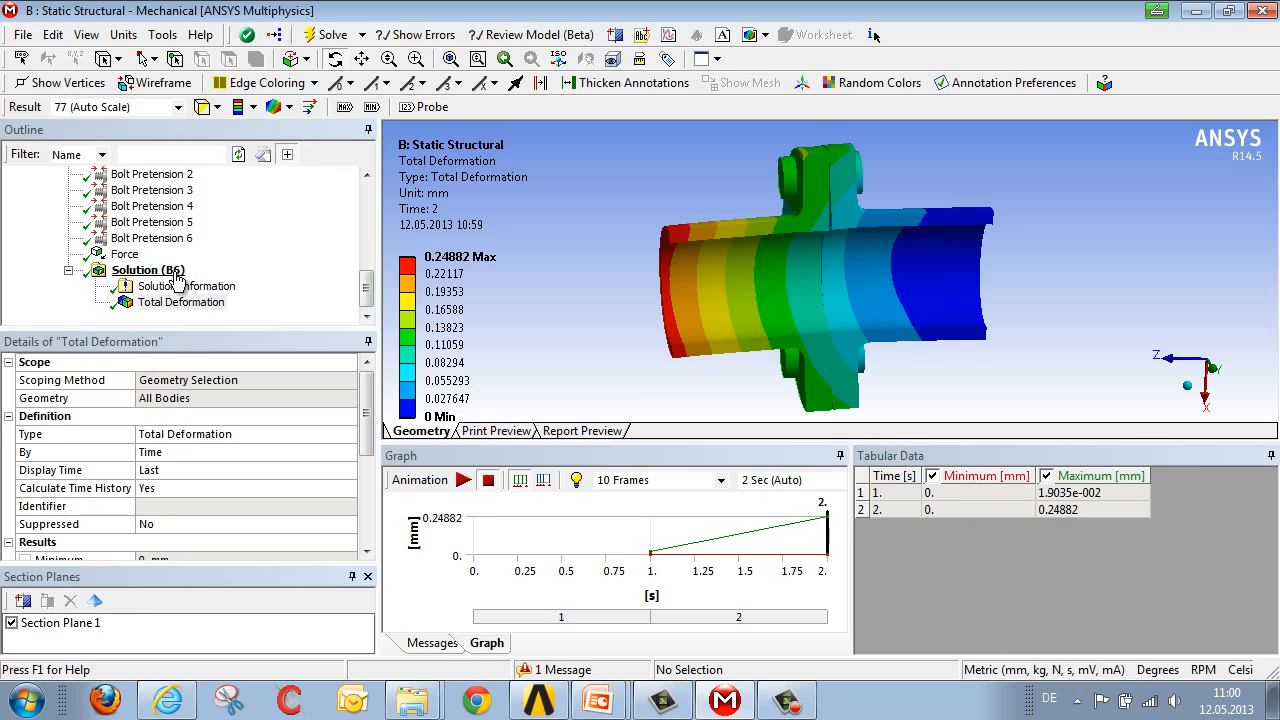
click(148, 270)
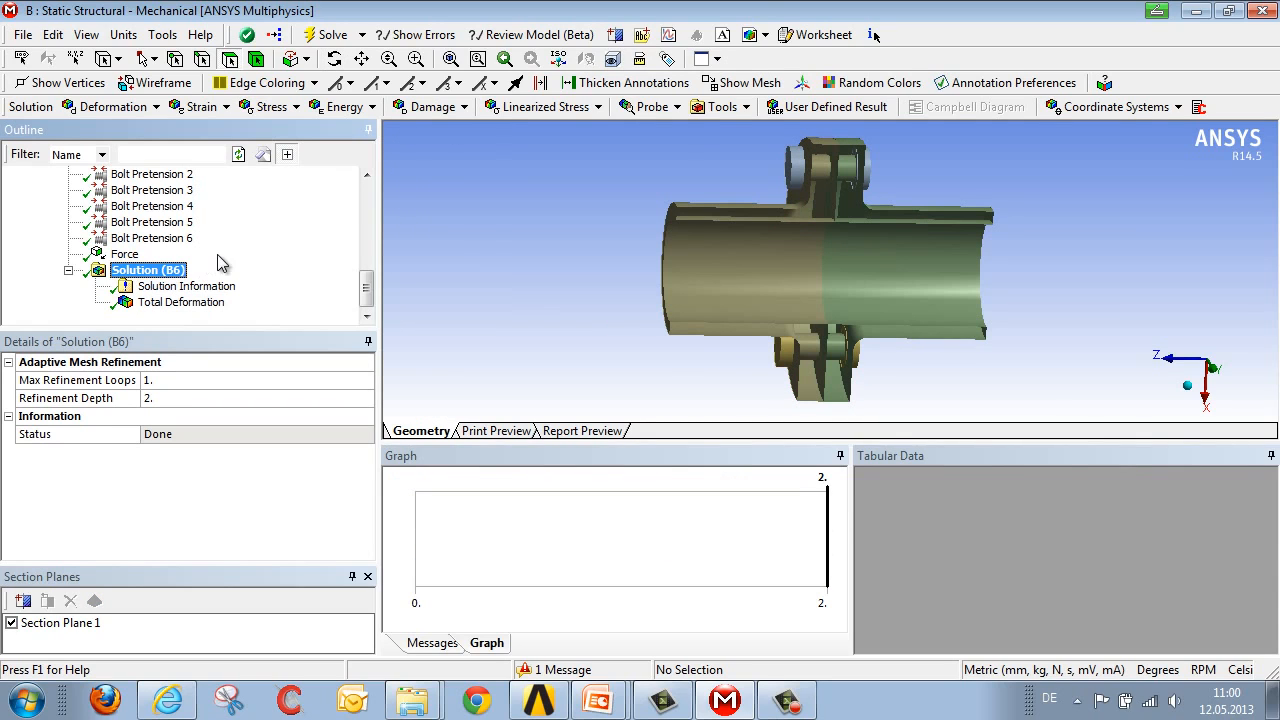
- Insert a Contact Tool scoped to the flange contact face and solve, giving 25.695 MPa peak pressure
click(720, 108)
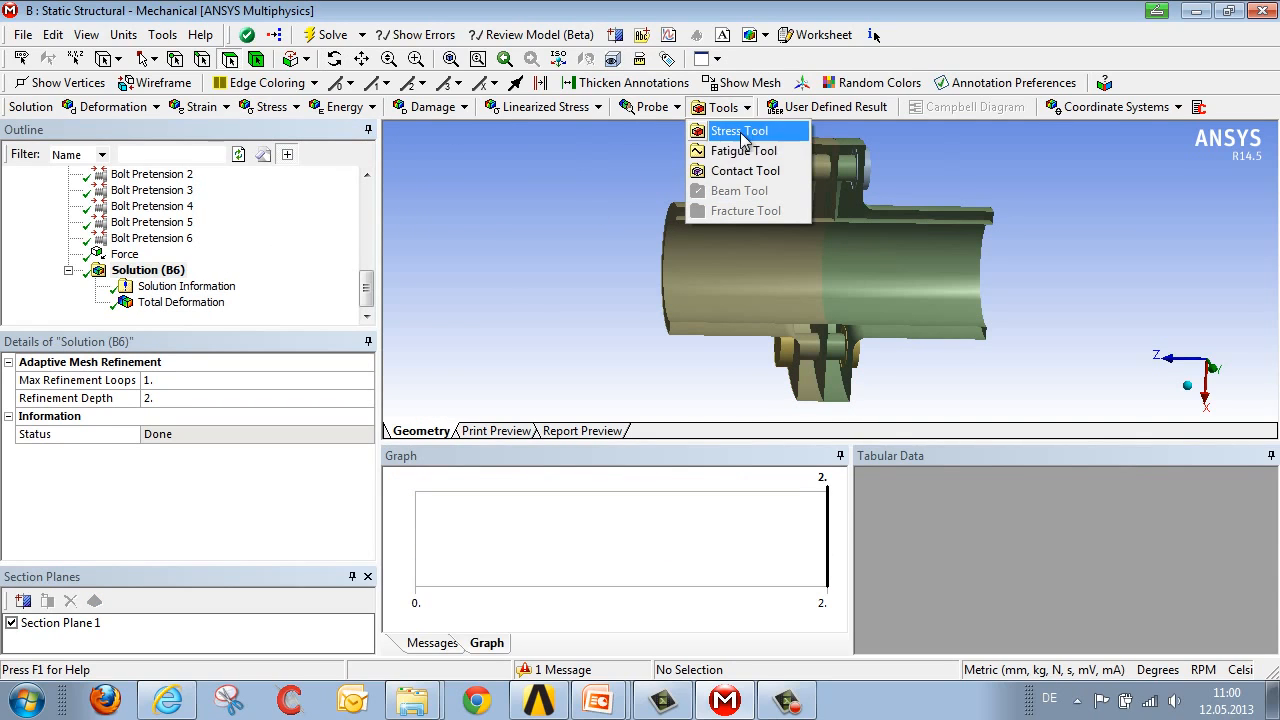
click(744, 170)
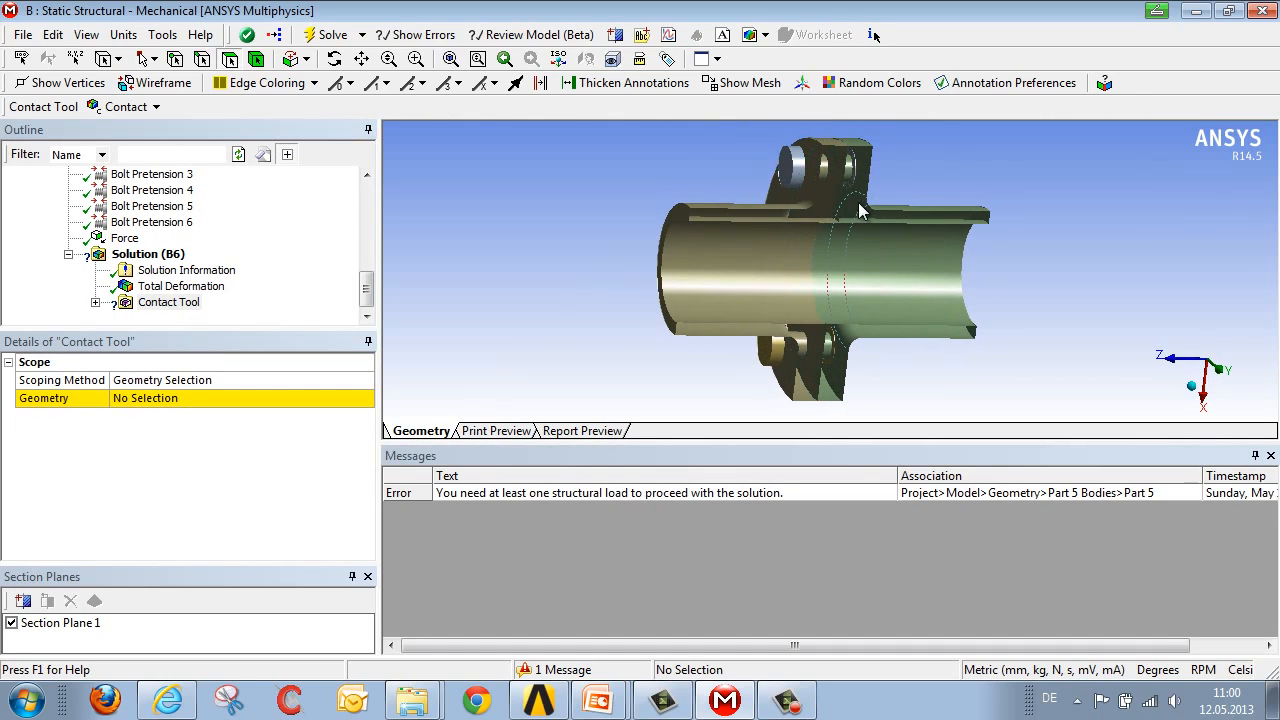
click(830, 196)
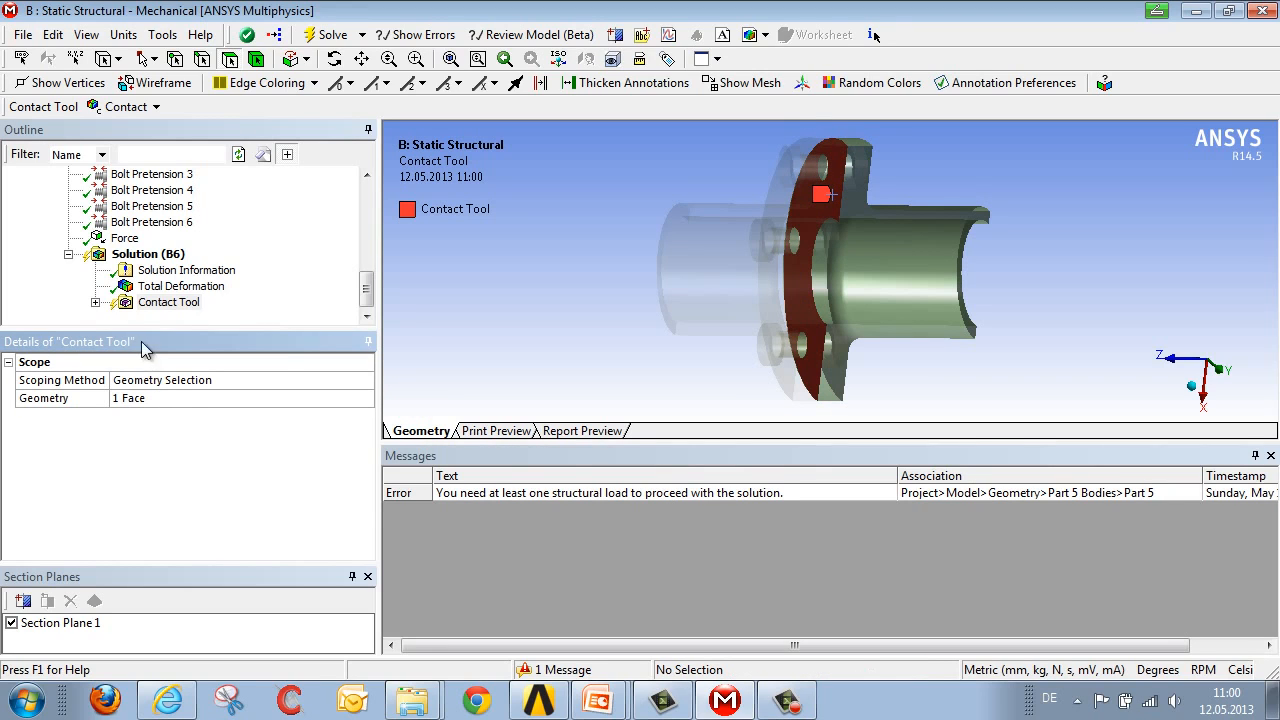
click(128, 108)
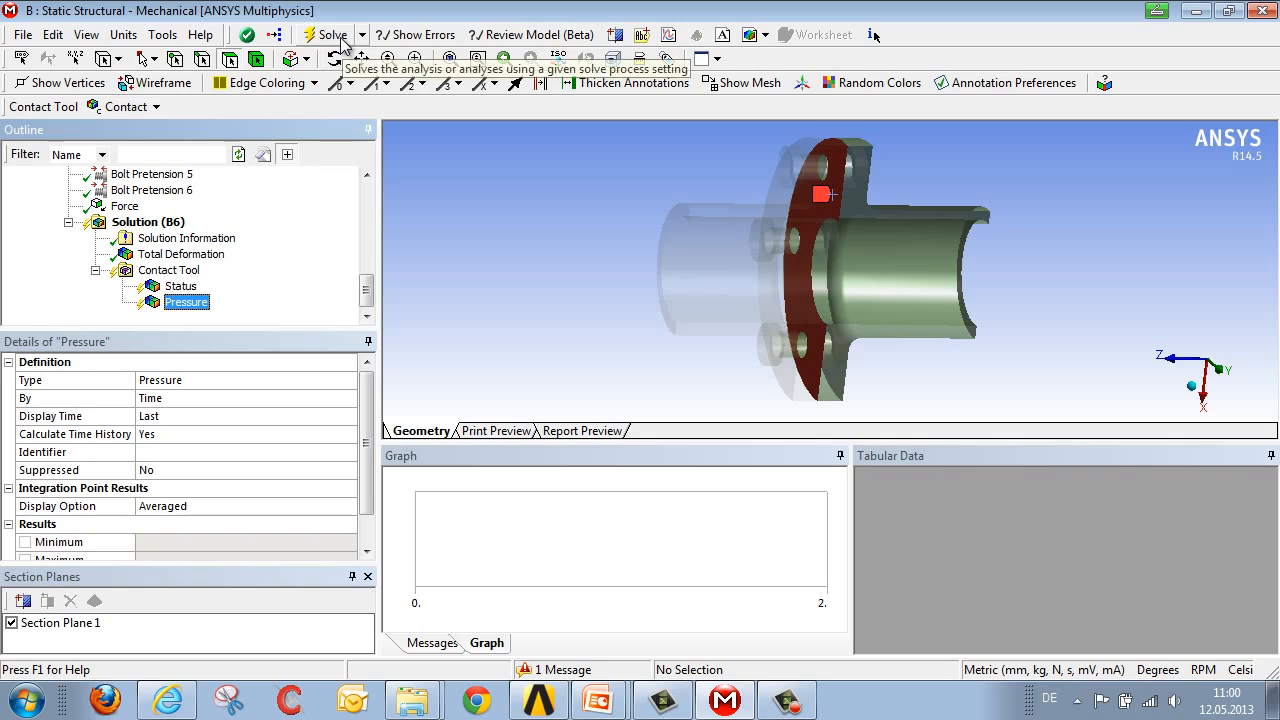
click(332, 34)
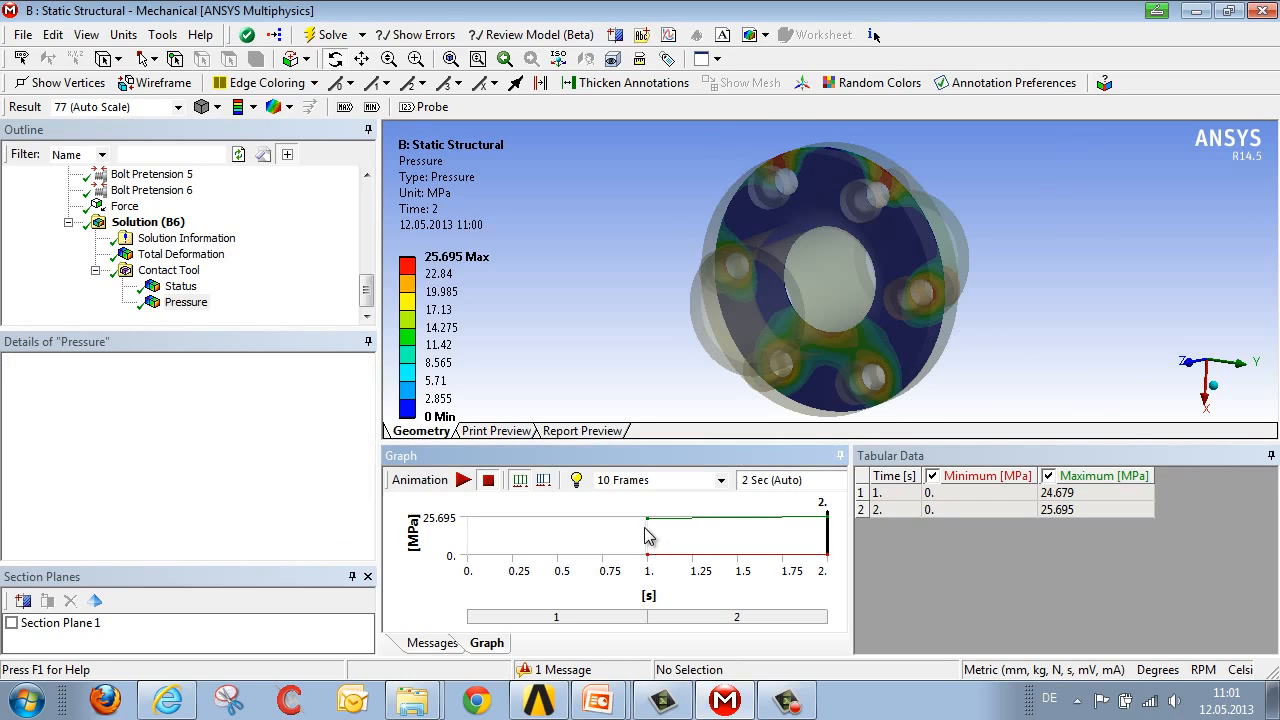
- Display contact pressure at the end of load step 1 (24.679 MPa peak)
click(556, 616)
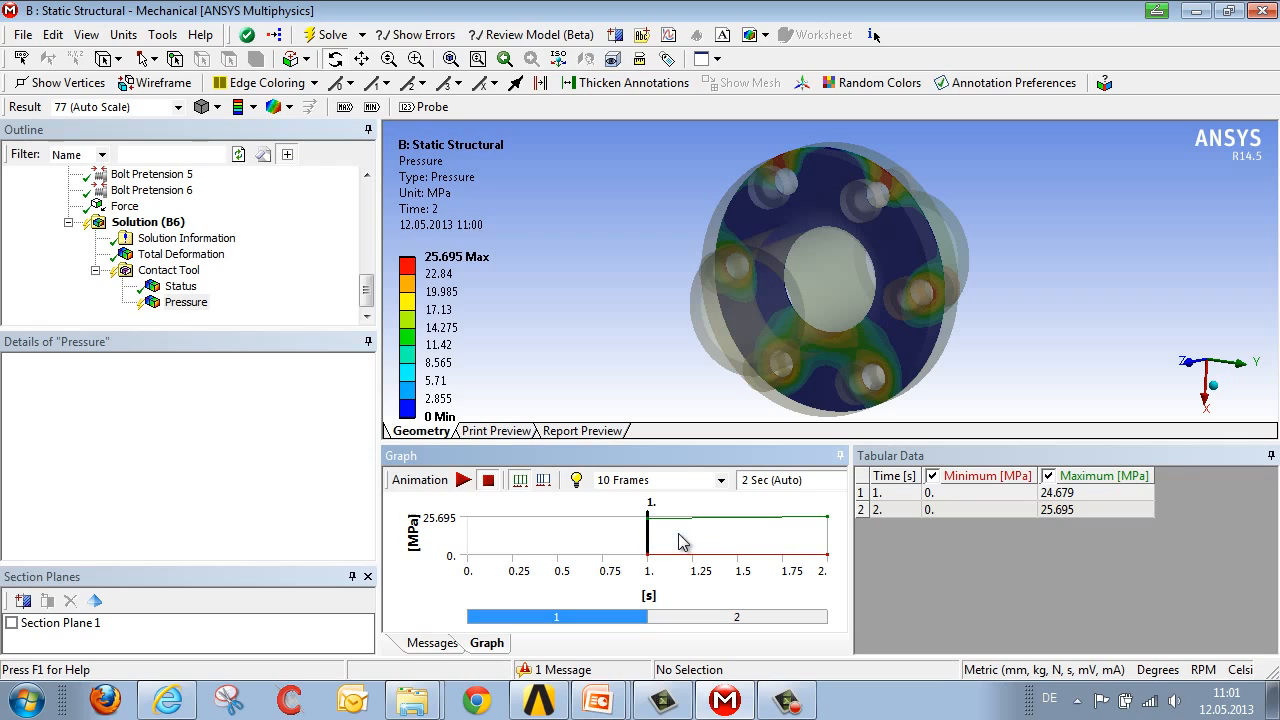